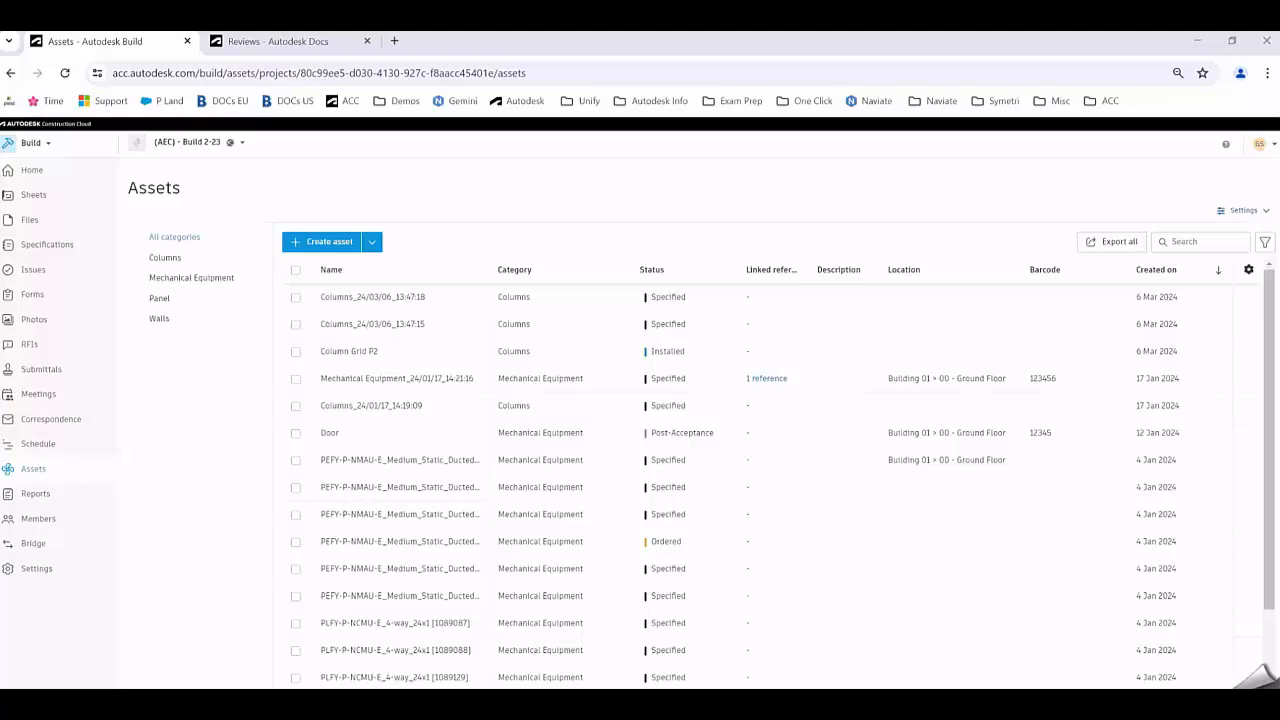
{"action": "mouse_move", "coordinate": [225, 459]}
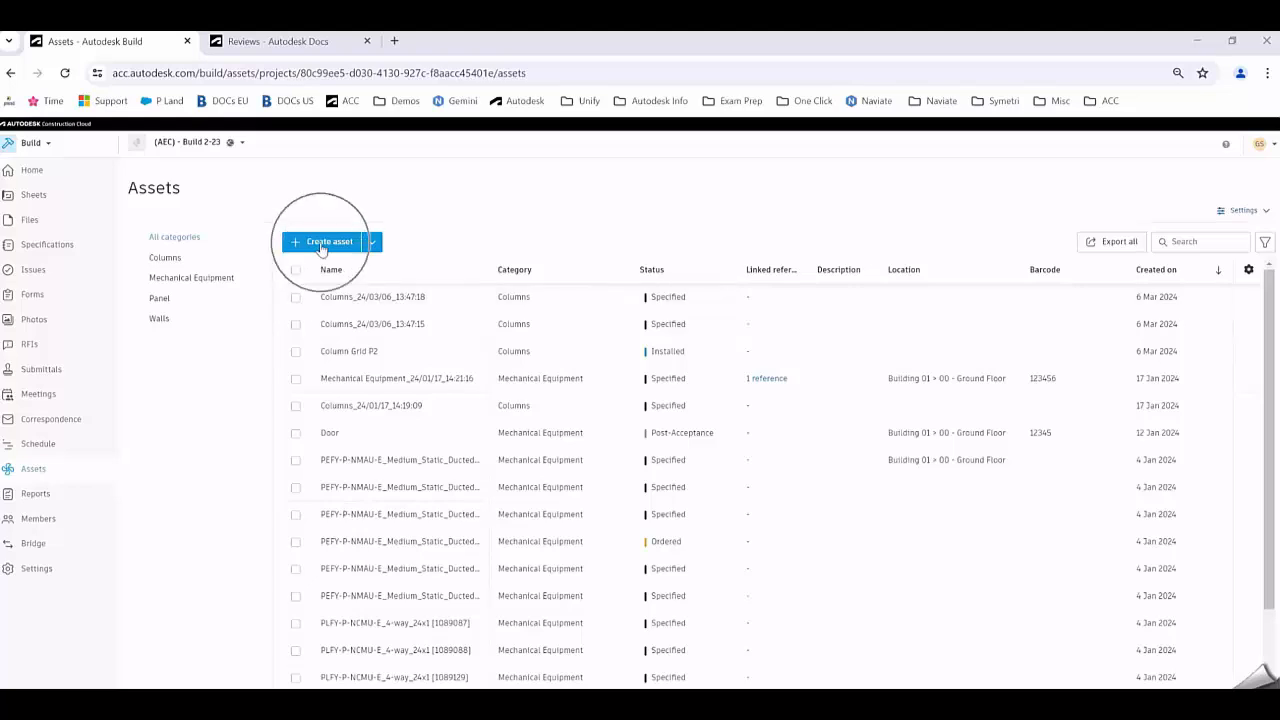
Show the Create asset dropdown's other options, including Import assets
{"action": "left_click", "coordinate": [371, 241]}
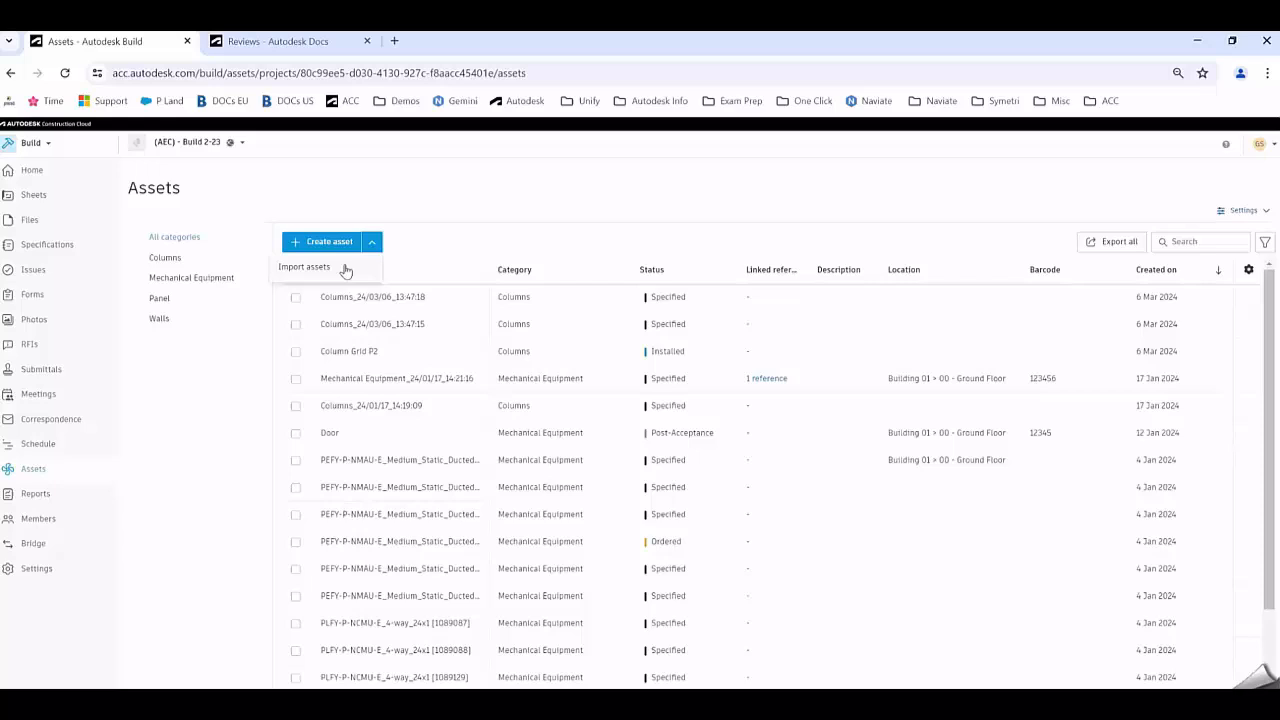
{"action": "mouse_move", "coordinate": [320, 206]}
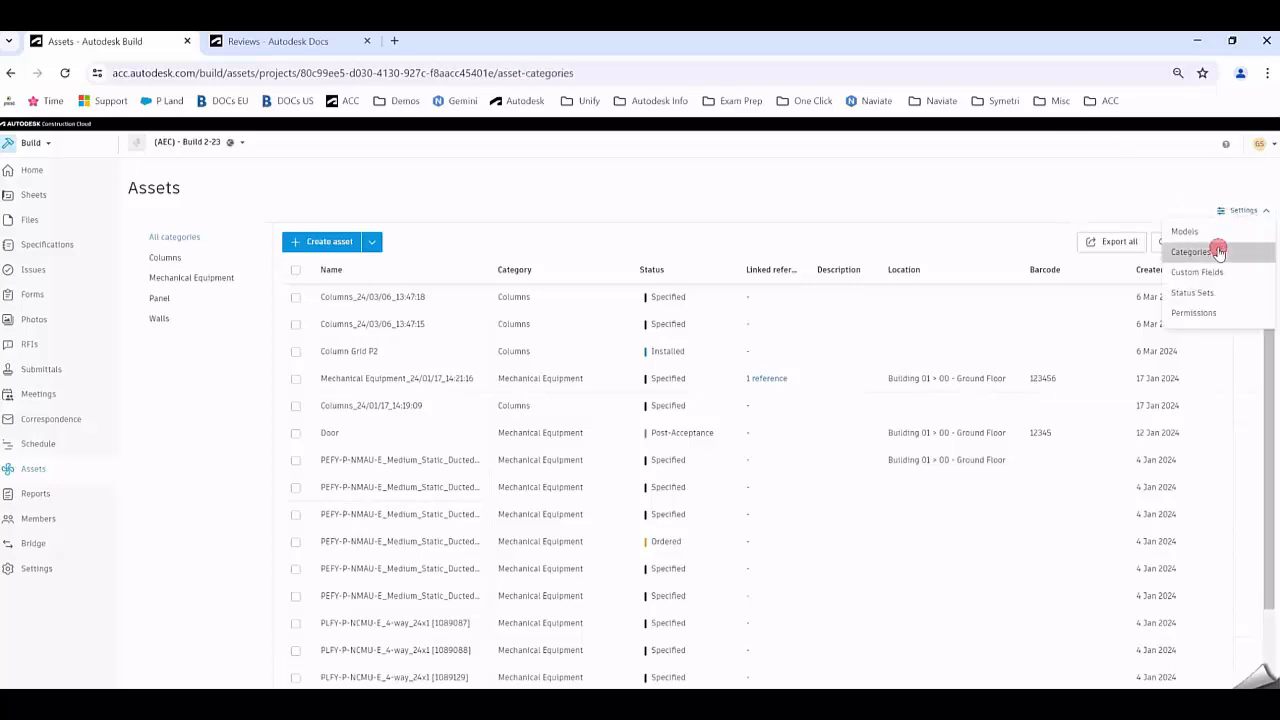
Create a new asset category named Door, keeping the Default status set
{"action": "left_click", "coordinate": [1190, 251]}
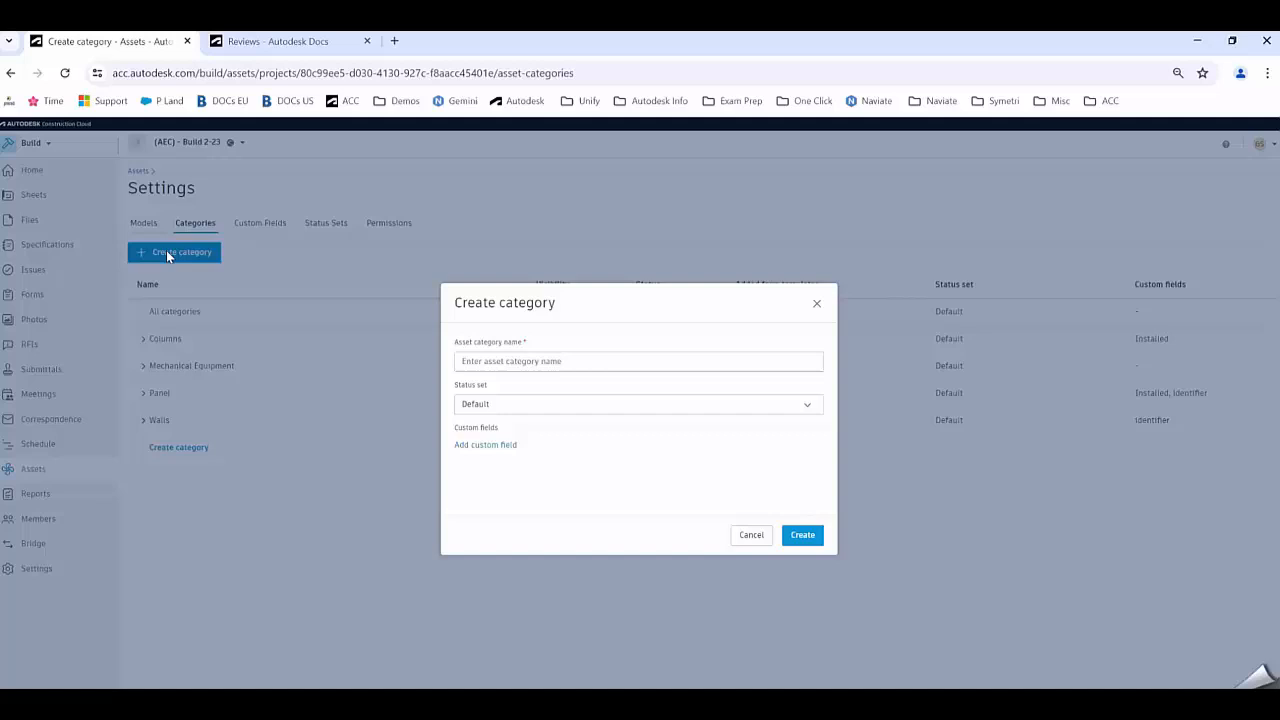
{"action": "left_click", "coordinate": [639, 361]}
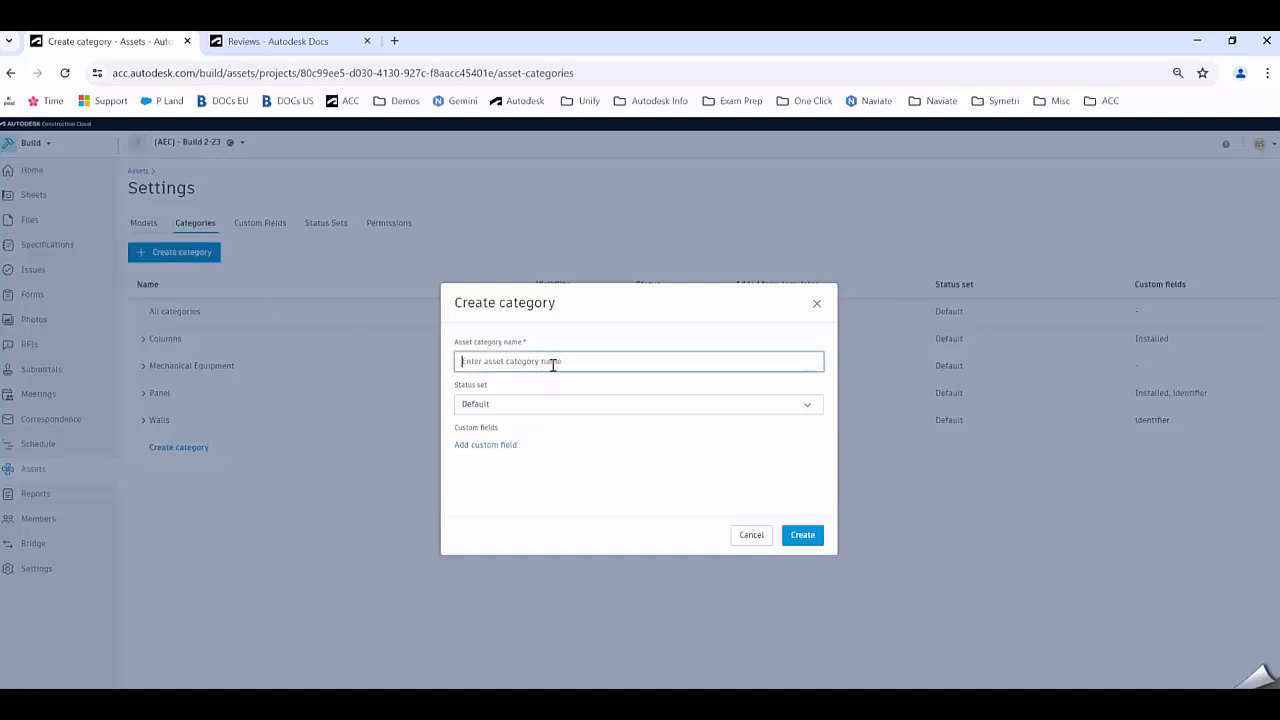
{"action": "type", "text": "Doors"}
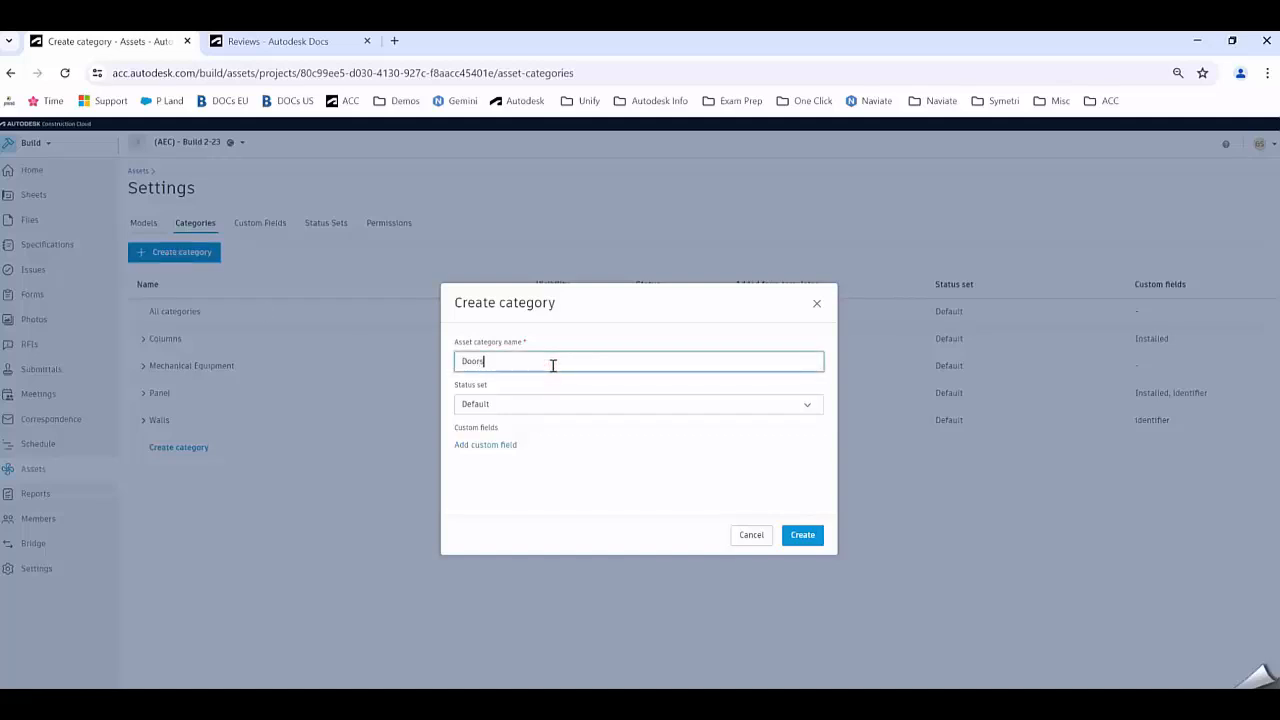
{"action": "mouse_move", "coordinate": [565, 403]}
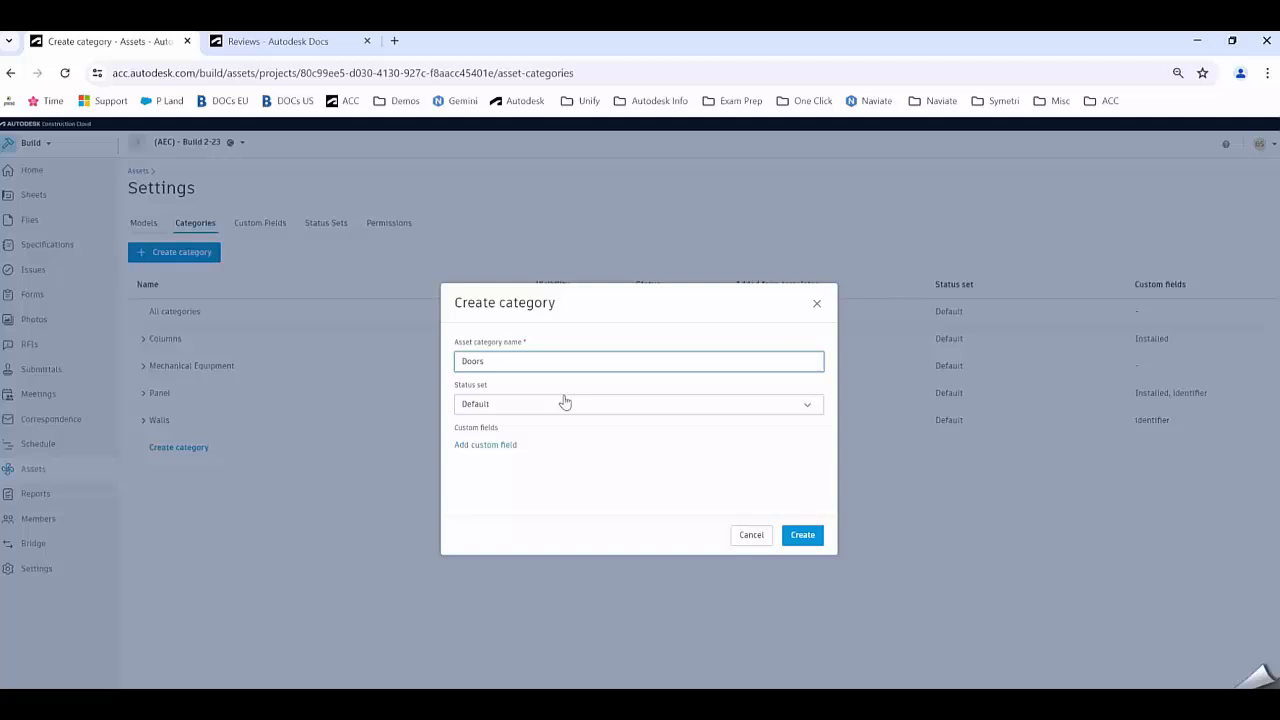
{"action": "left_click", "coordinate": [802, 534]}
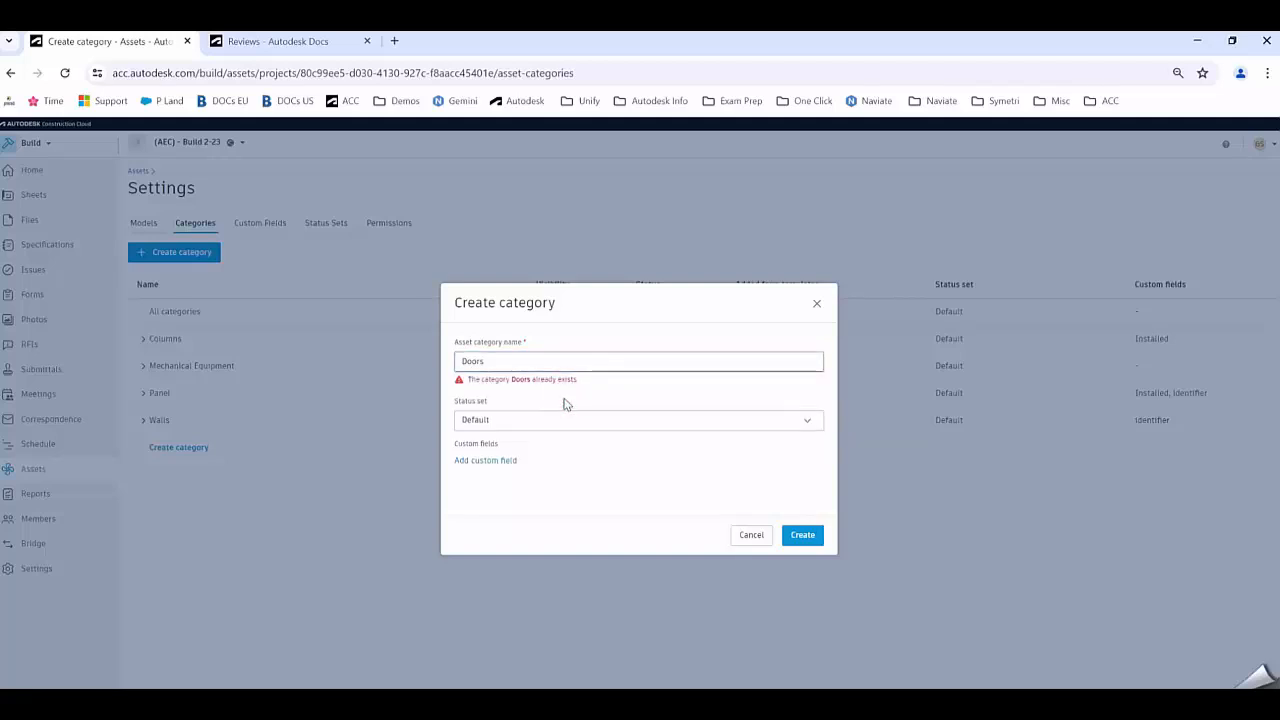
{"action": "mouse_move", "coordinate": [534, 425]}
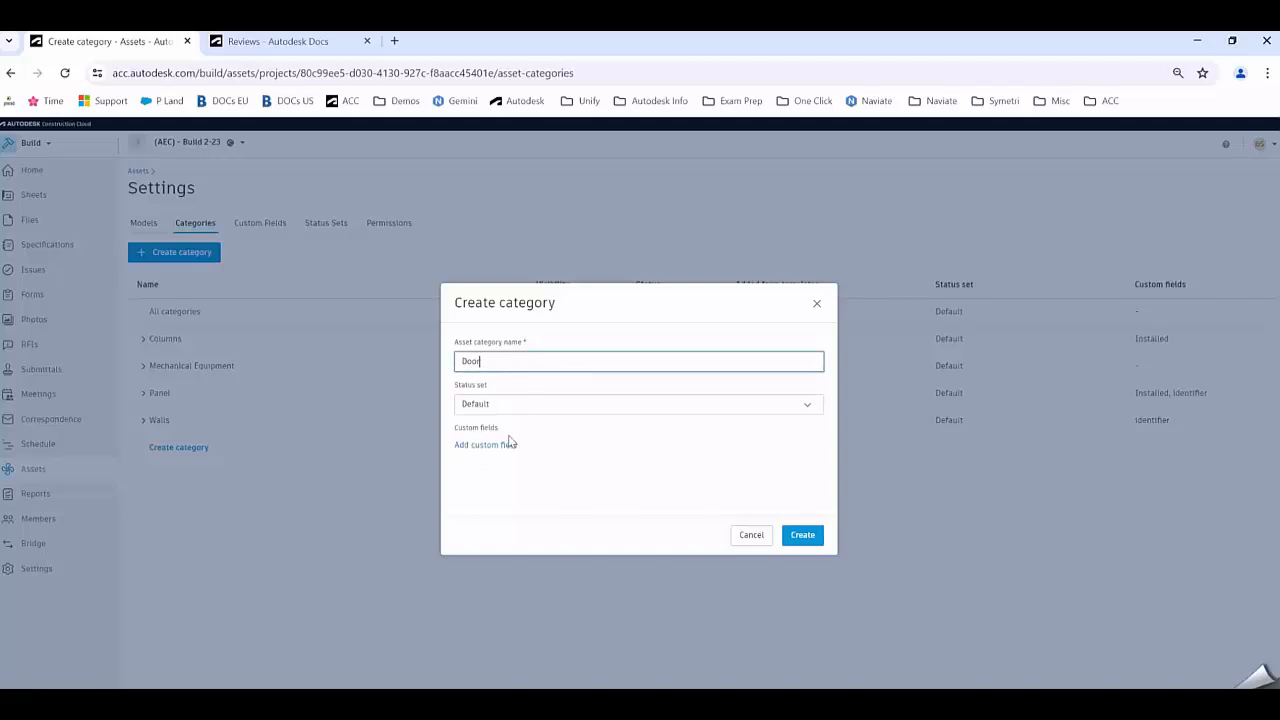
{"action": "left_click", "coordinate": [638, 403]}
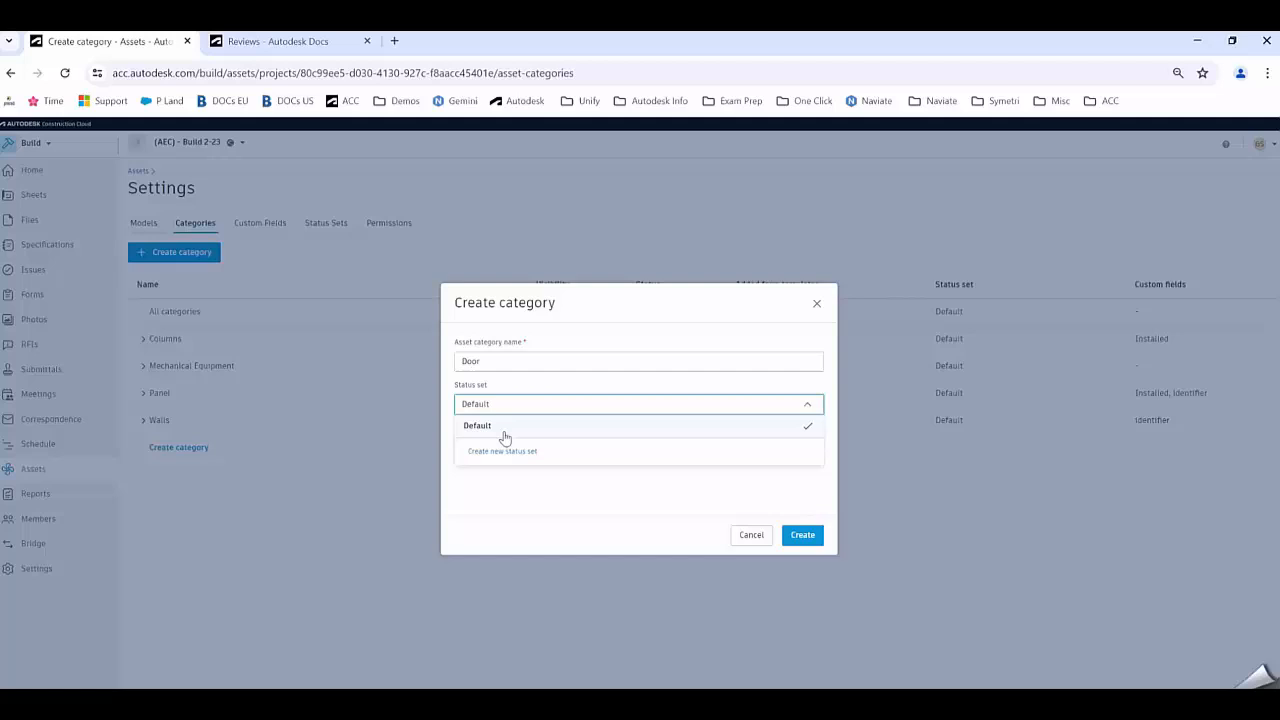
{"action": "mouse_move", "coordinate": [499, 441]}
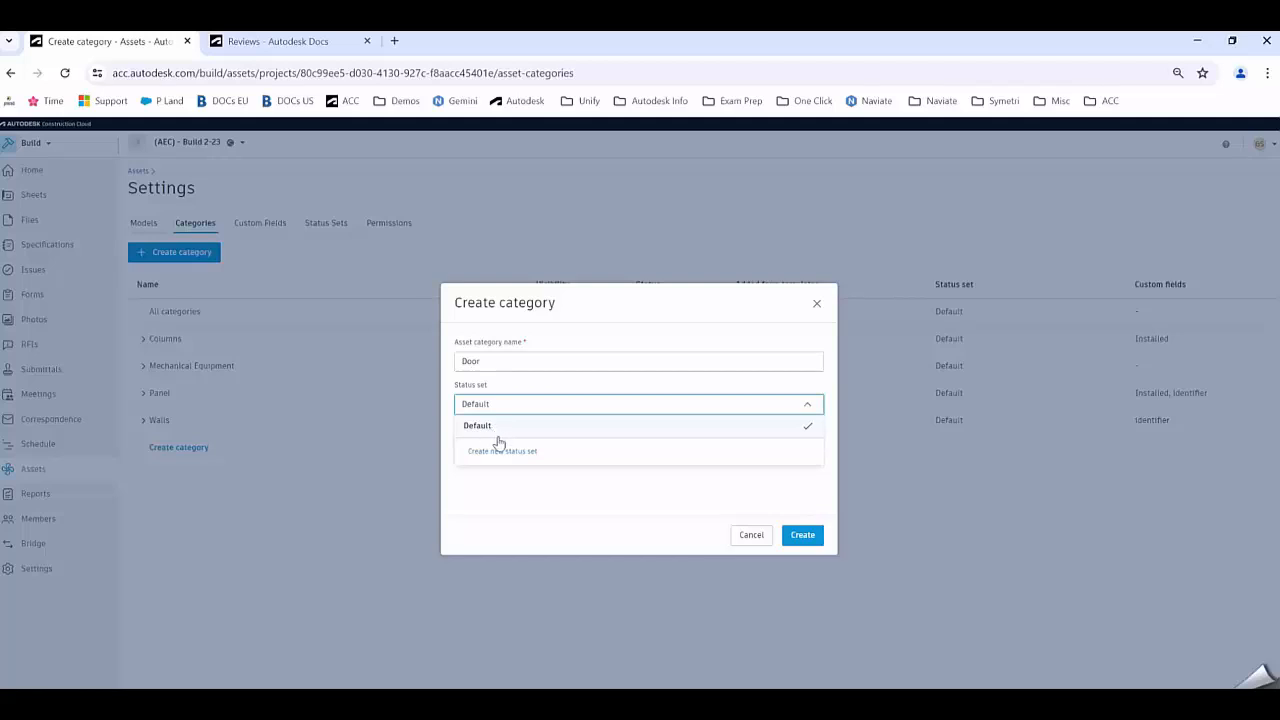
{"action": "mouse_move", "coordinate": [503, 452]}
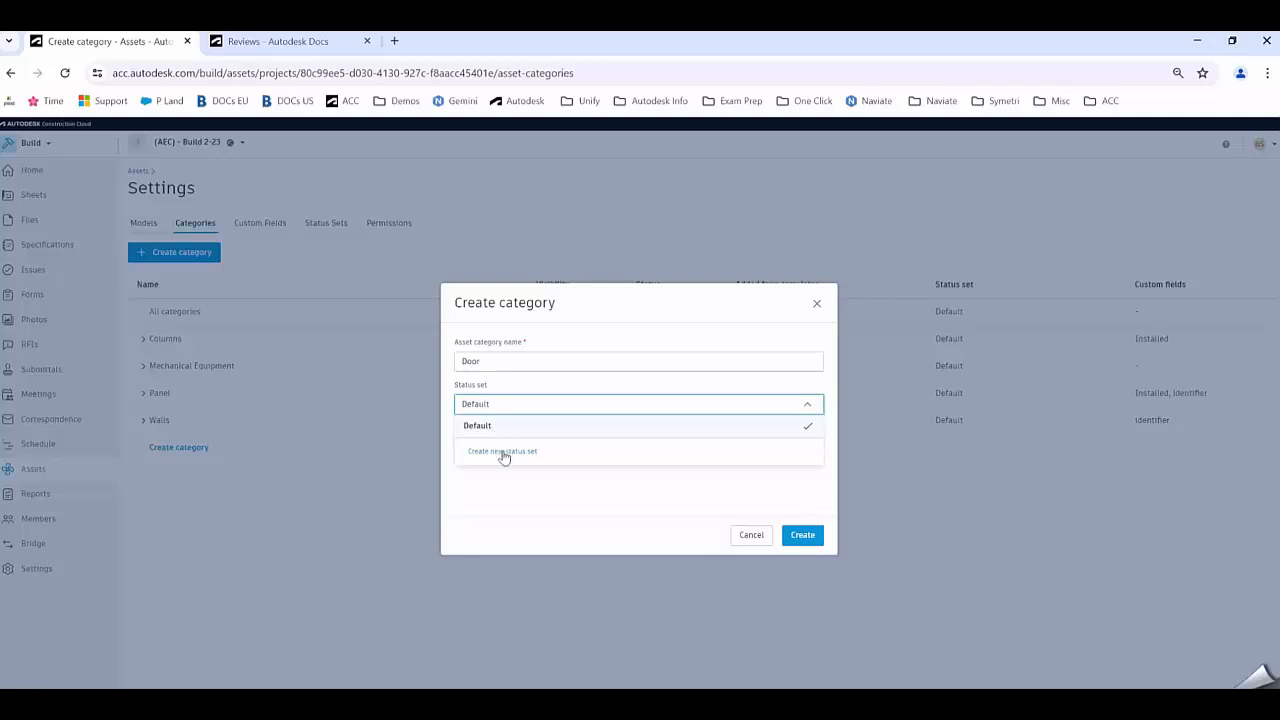
{"action": "mouse_move", "coordinate": [518, 425]}
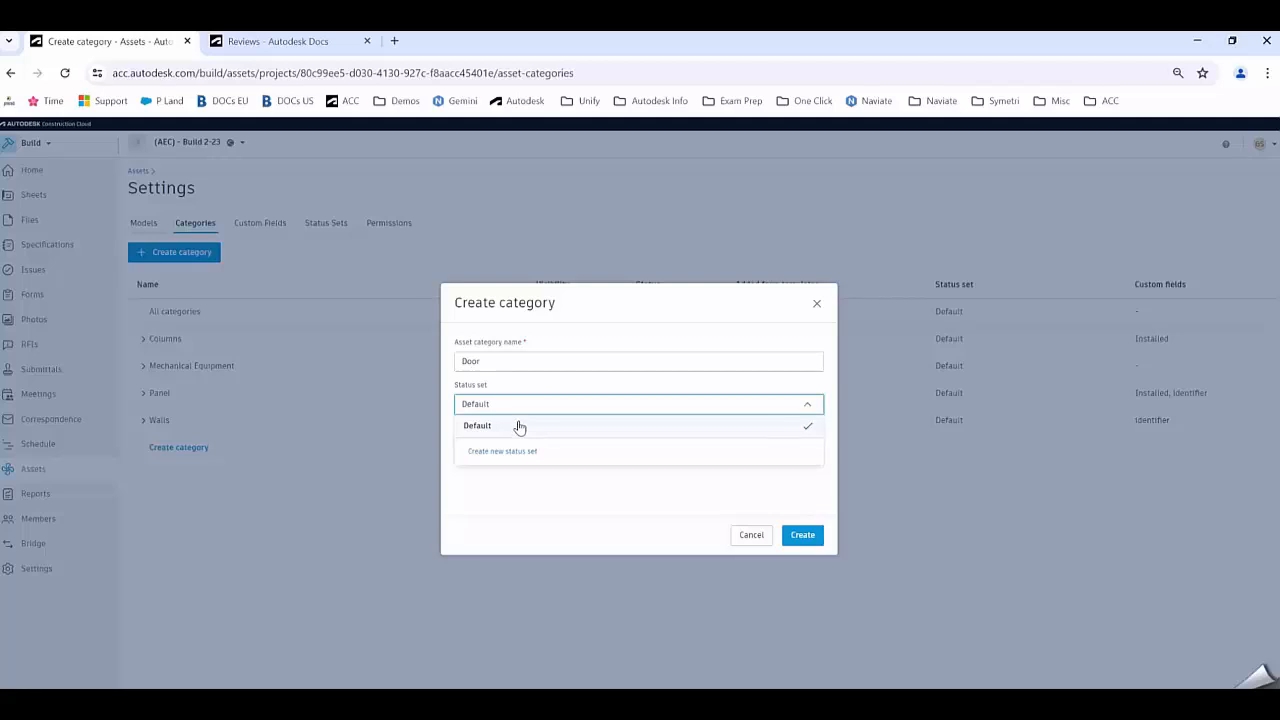
{"action": "left_click", "coordinate": [477, 425]}
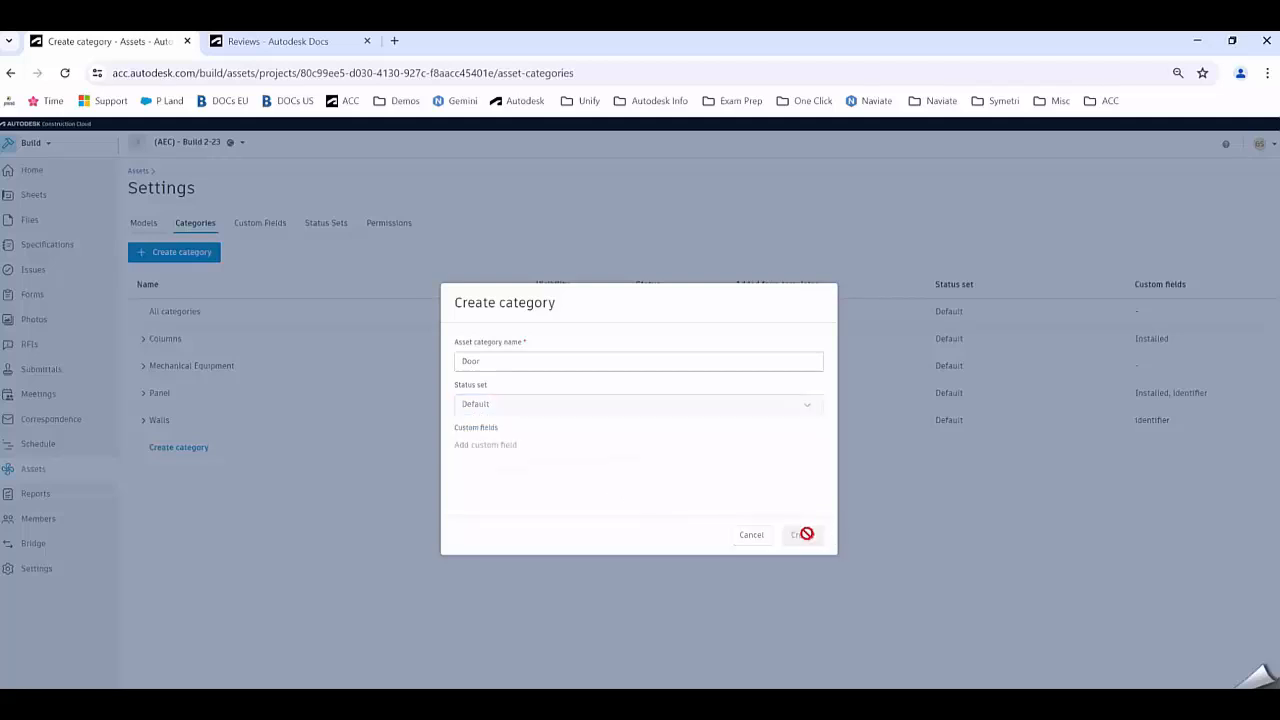
{"action": "left_click", "coordinate": [801, 534]}
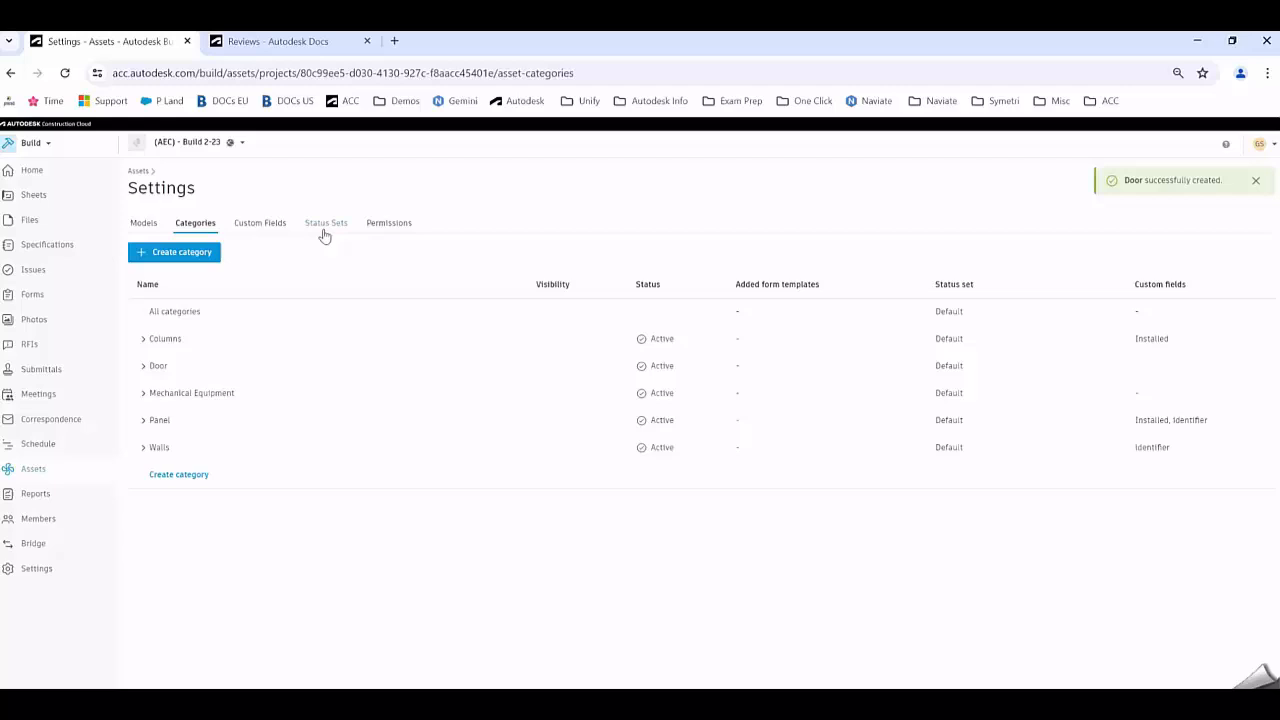
Expand the Default status set to list its statuses, Specified through Commissioned
{"action": "left_click", "coordinate": [325, 222]}
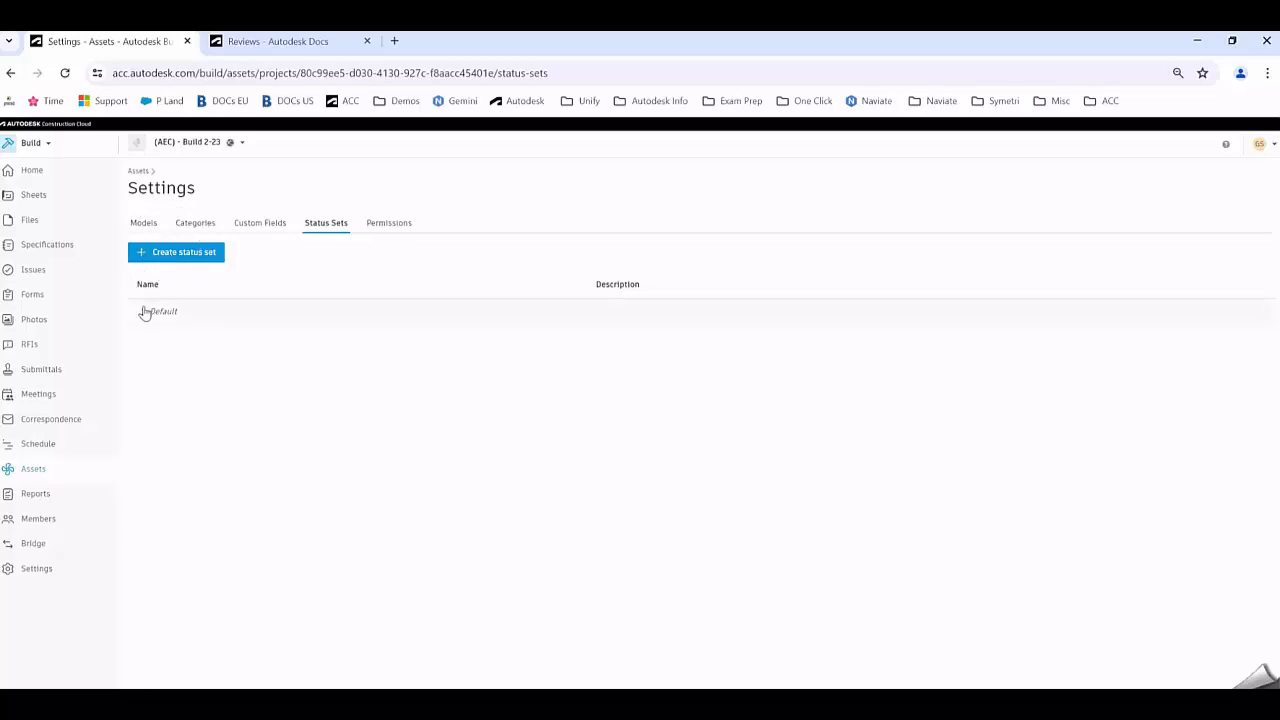
{"action": "left_click", "coordinate": [157, 311]}
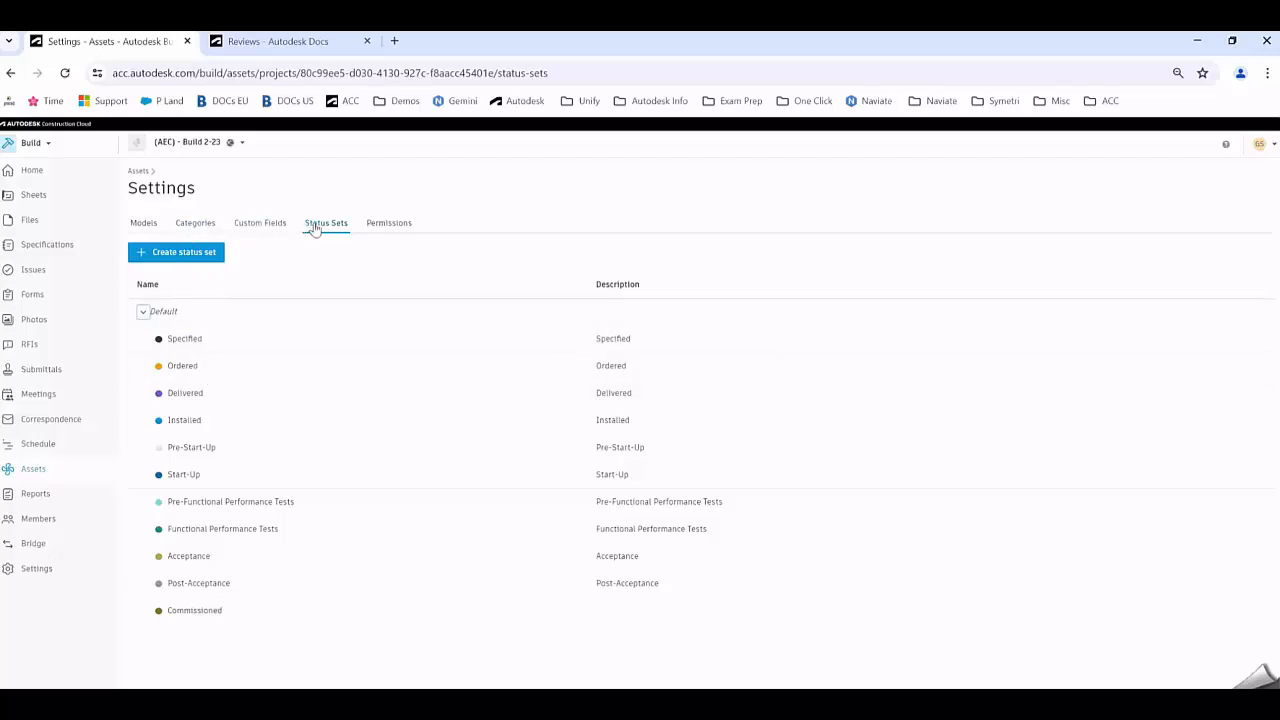
Open the SYT3234-SYM-ZZ-ZZ-M3-A-1000.rvt model's details and start Map assets
{"action": "left_click", "coordinate": [143, 222]}
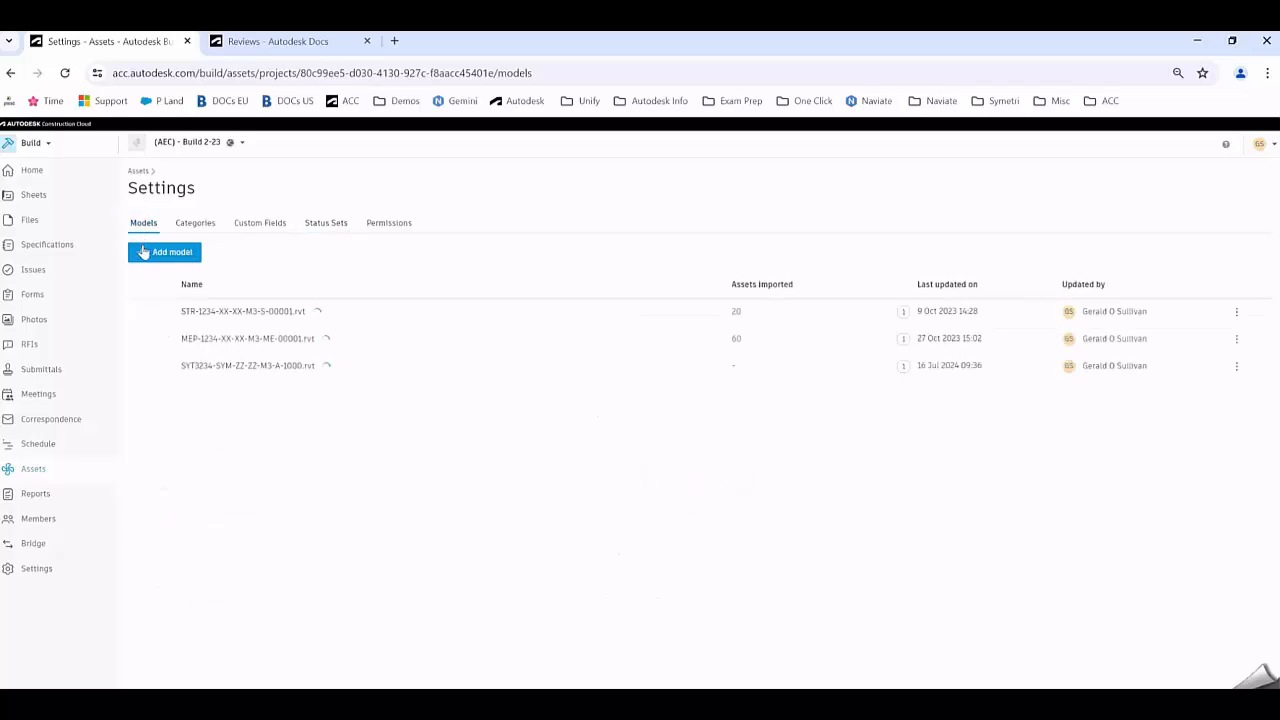
{"action": "mouse_move", "coordinate": [247, 357]}
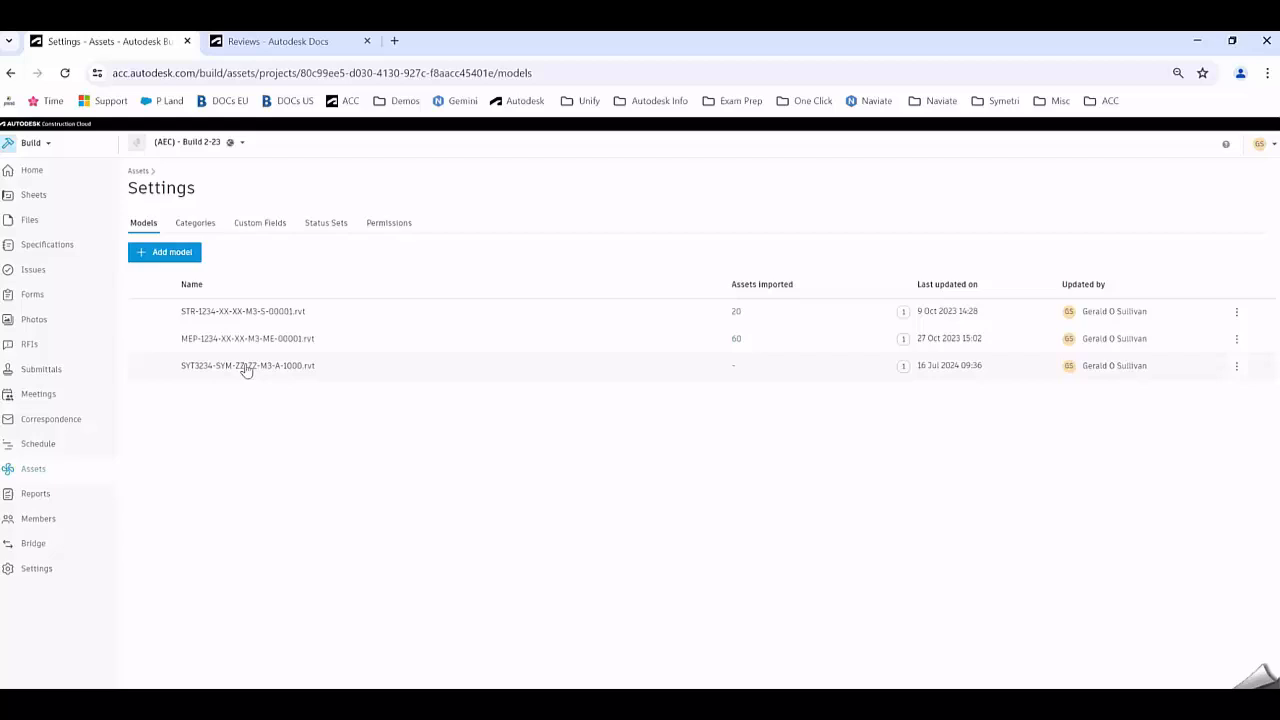
{"action": "left_click", "coordinate": [248, 365]}
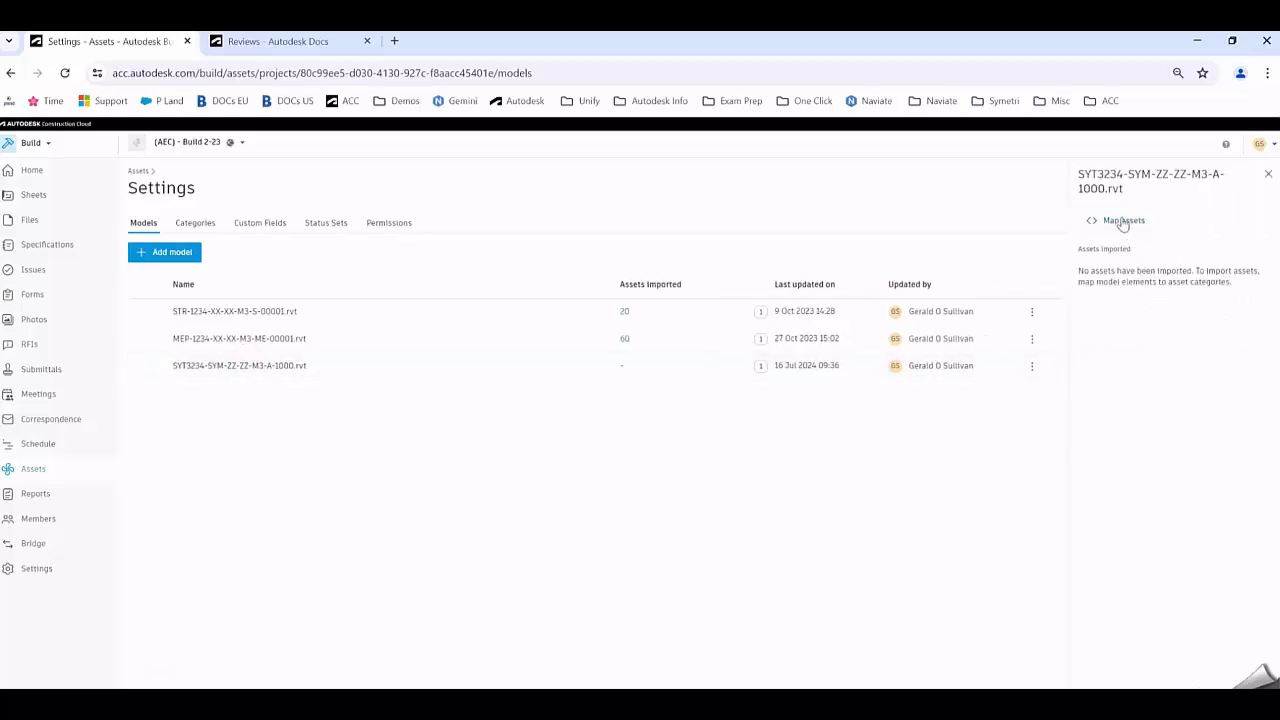
{"action": "left_click", "coordinate": [1122, 220]}
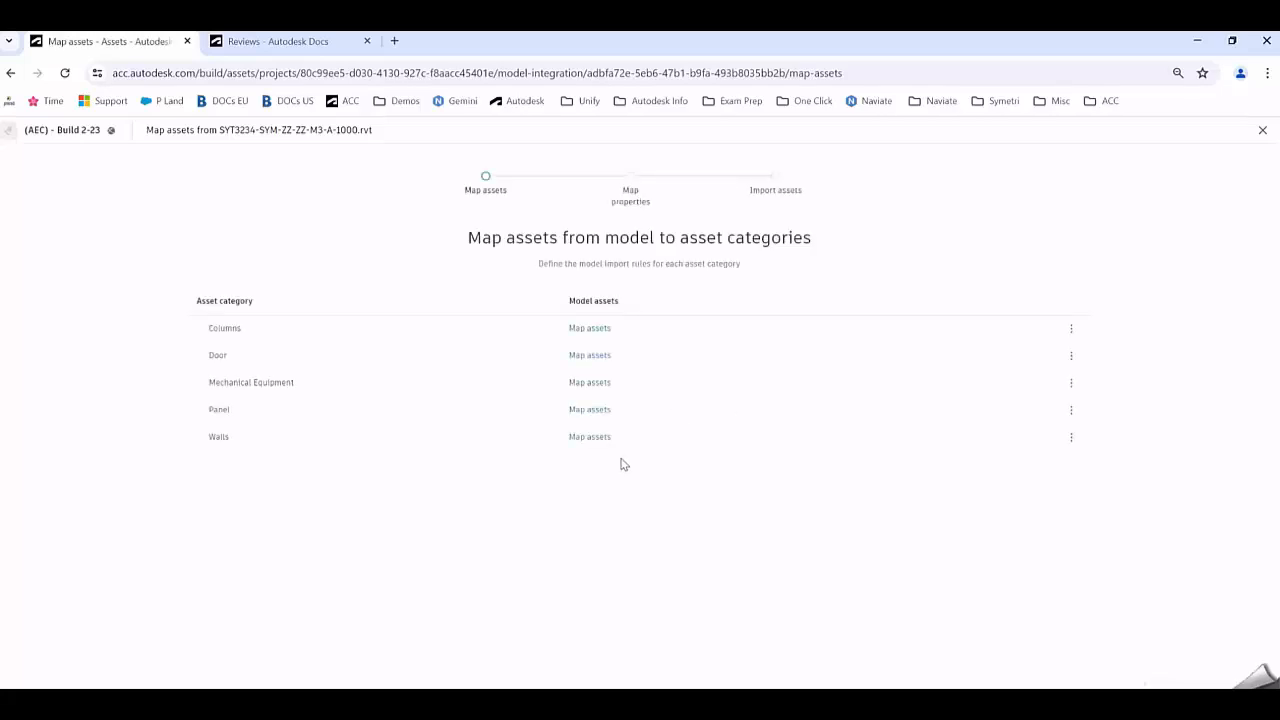
{"action": "mouse_move", "coordinate": [590, 355]}
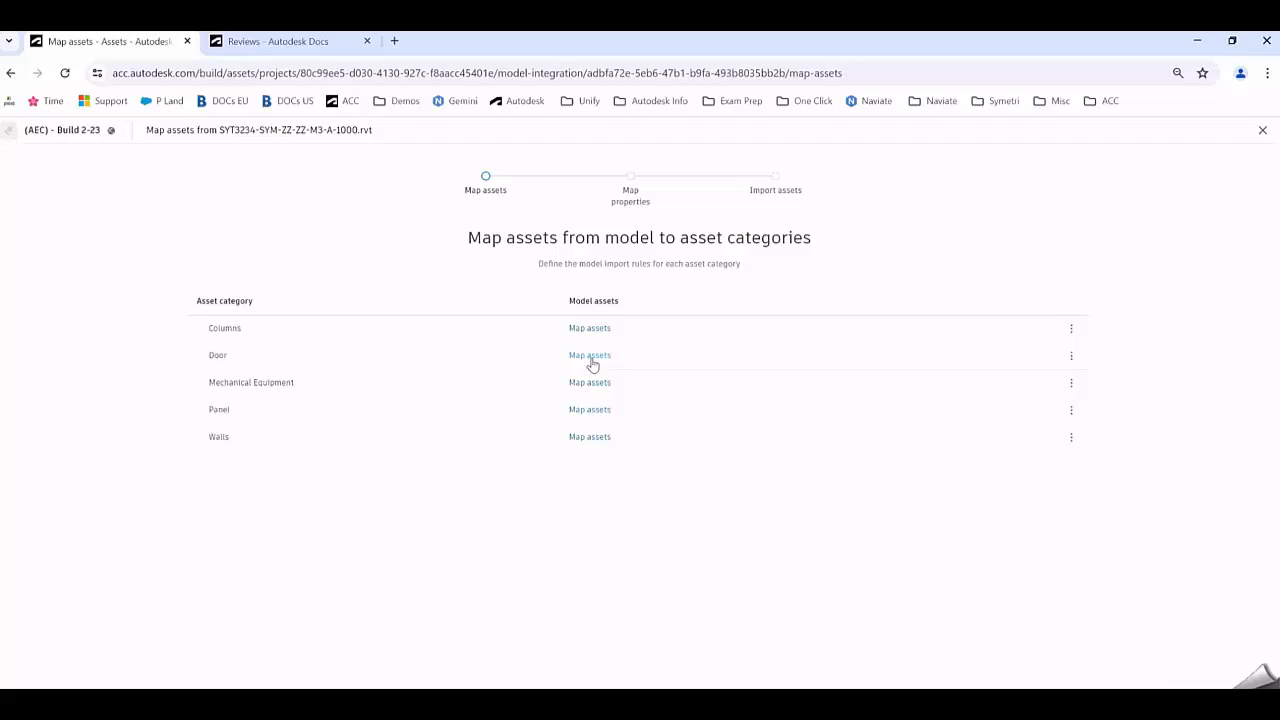
Define the Door import rule: Revit Category equals Doors
{"action": "left_click", "coordinate": [589, 355]}
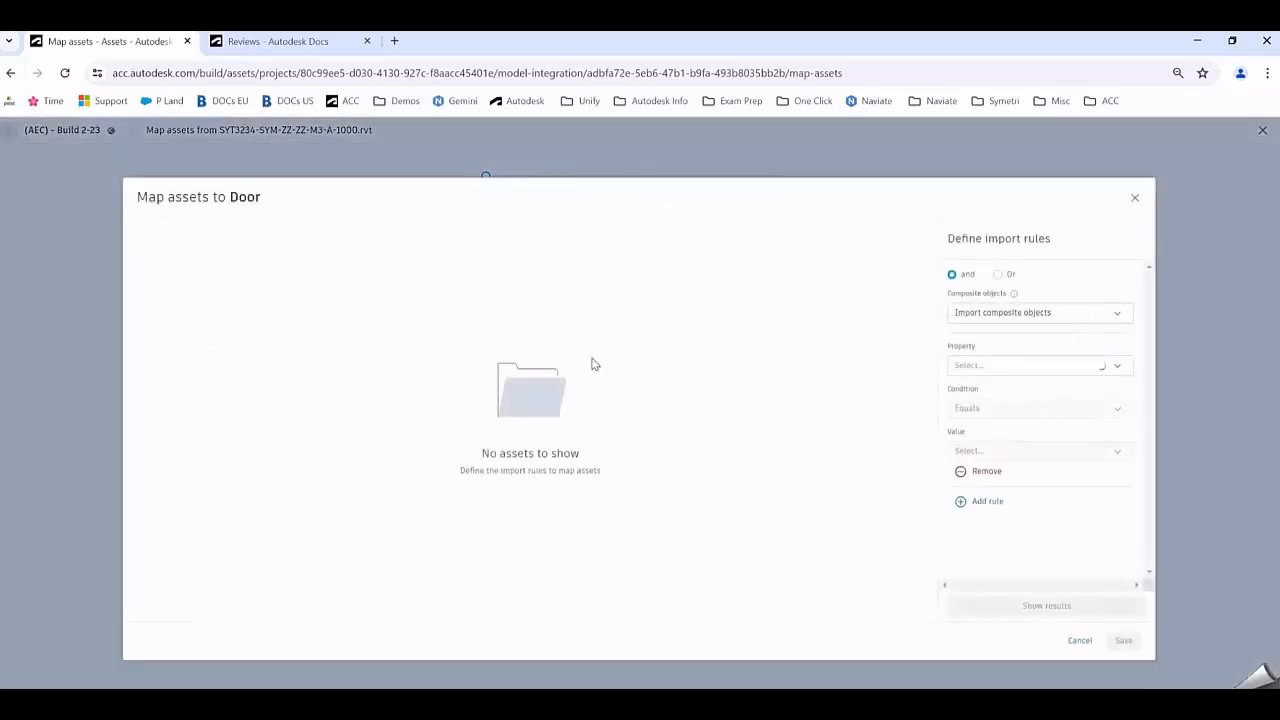
{"action": "mouse_move", "coordinate": [1060, 403]}
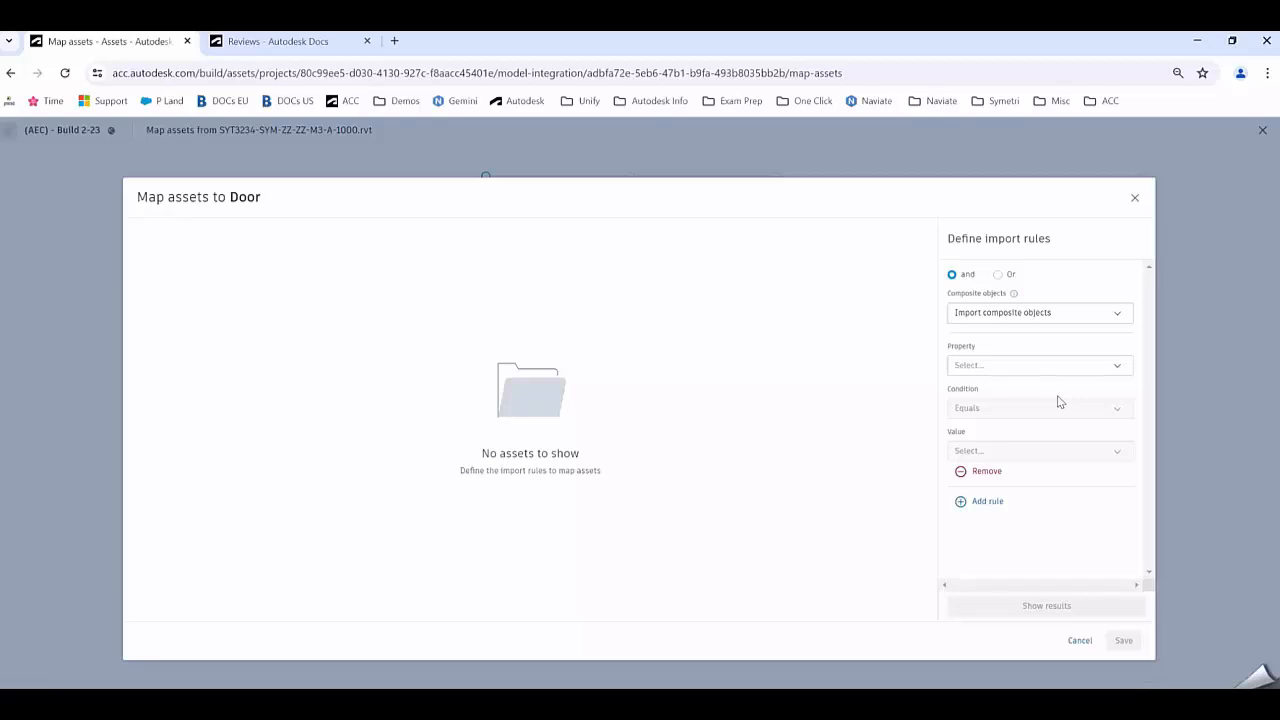
{"action": "mouse_move", "coordinate": [1031, 375]}
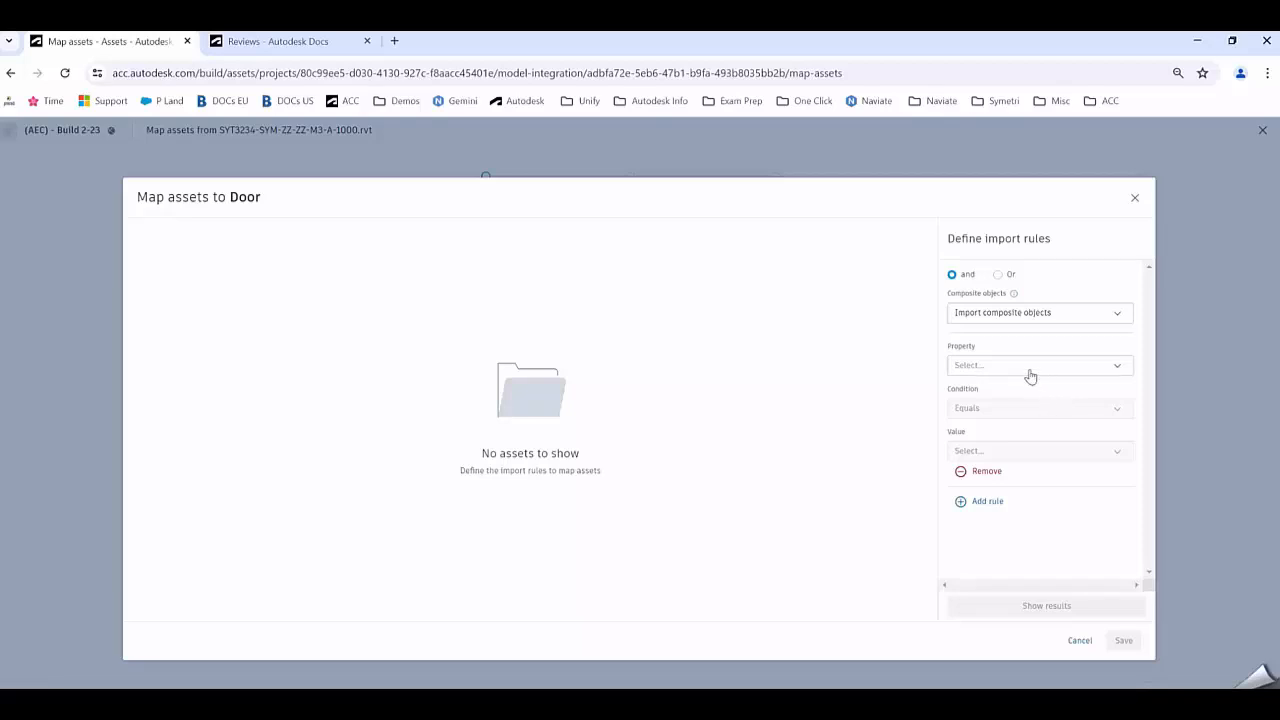
{"action": "left_click", "coordinate": [1035, 365]}
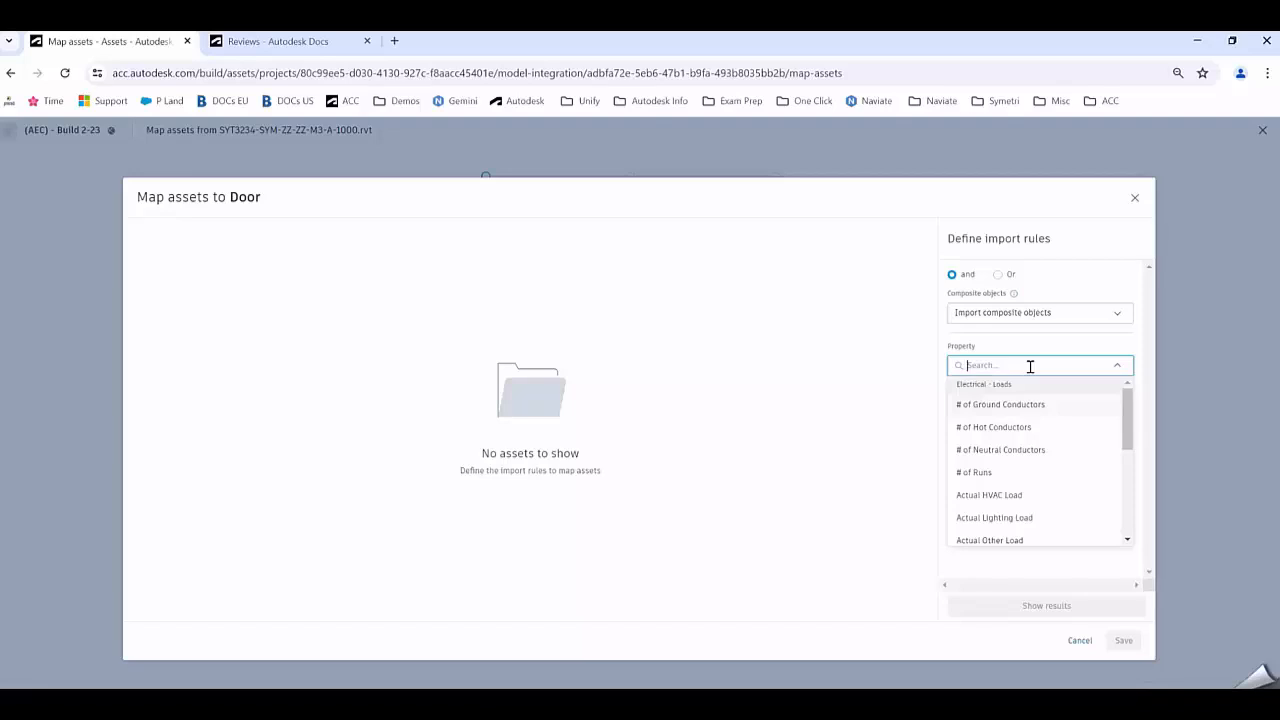
{"action": "type", "text": "Revit"}
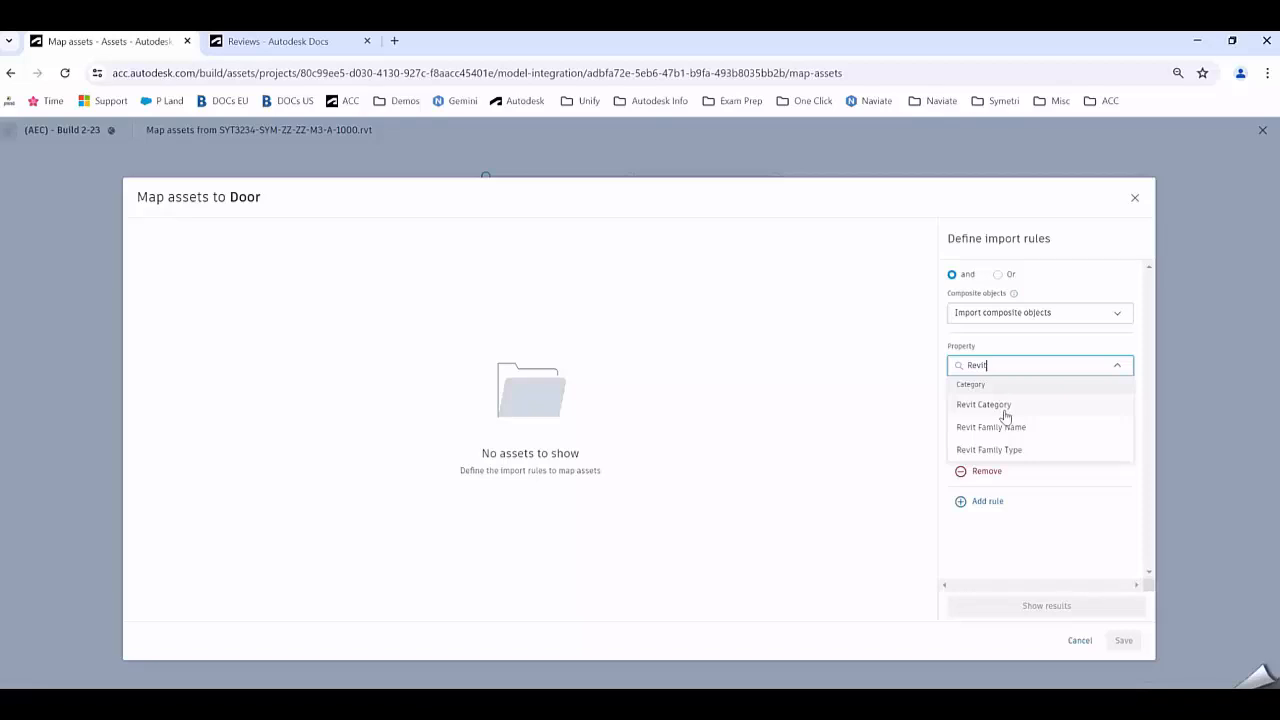
{"action": "mouse_move", "coordinate": [990, 452]}
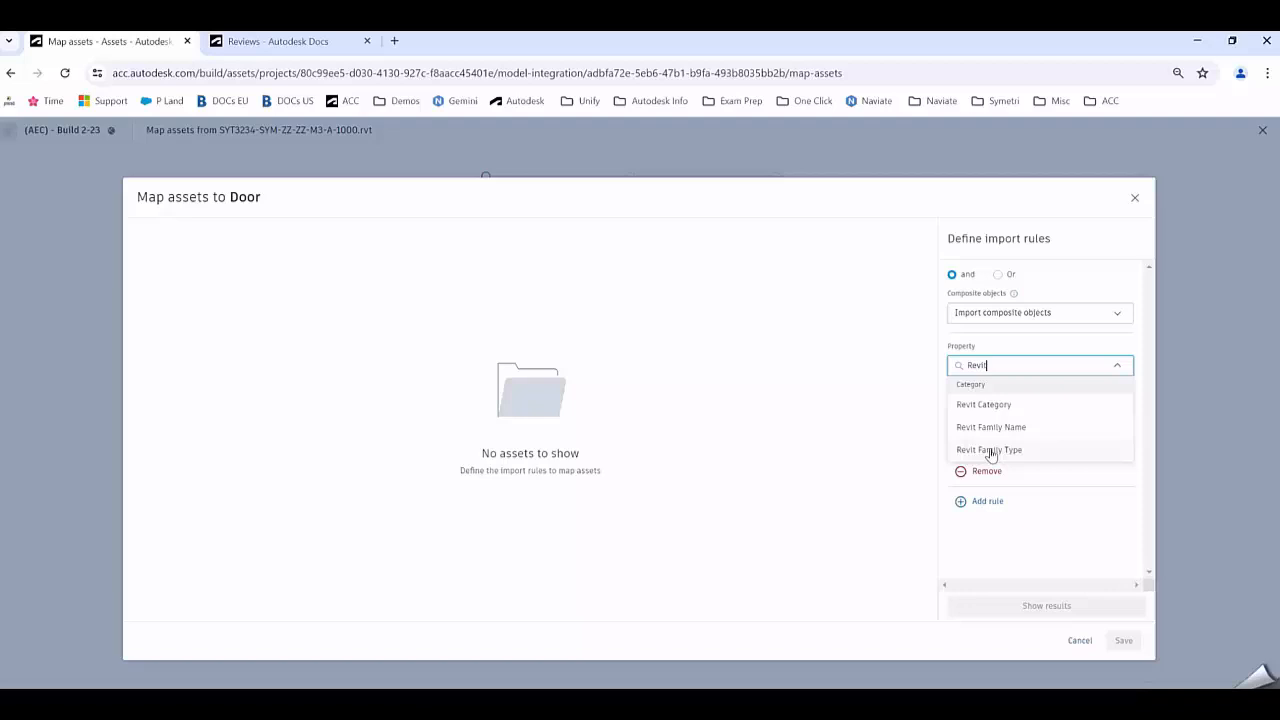
{"action": "left_click", "coordinate": [983, 404]}
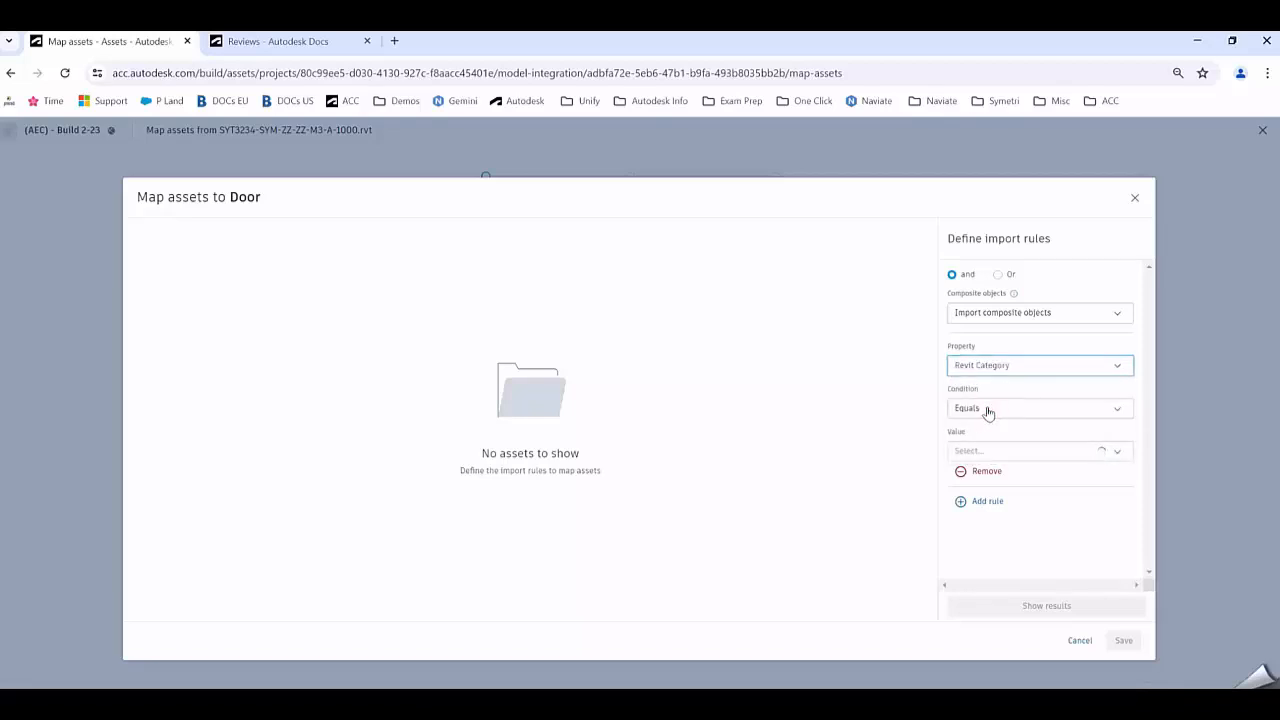
{"action": "left_click", "coordinate": [1030, 450]}
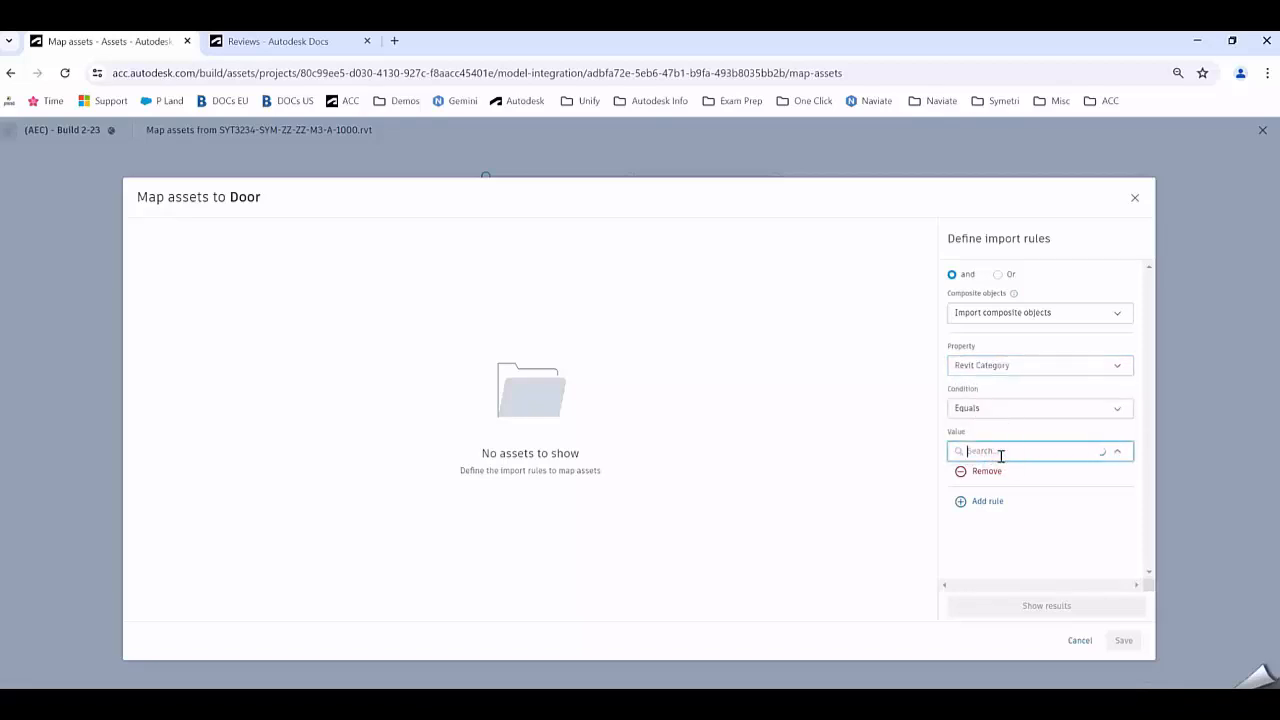
{"action": "left_click", "coordinate": [1030, 451]}
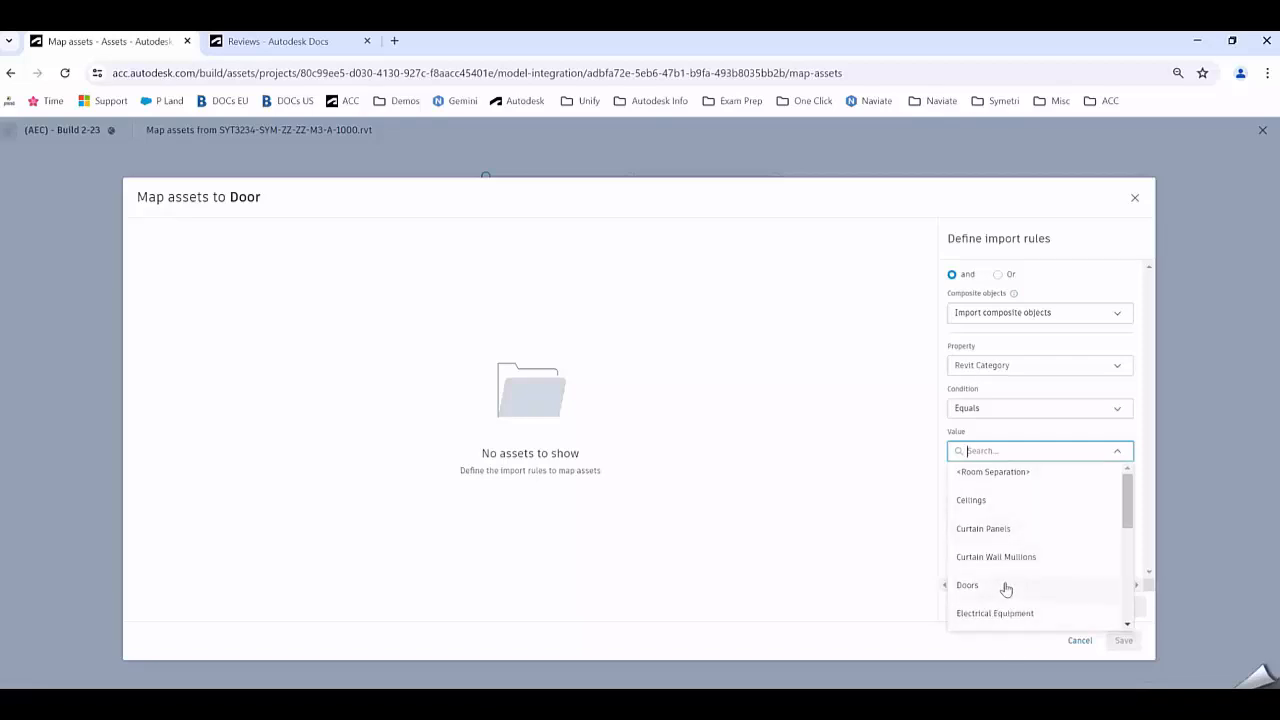
{"action": "mouse_move", "coordinate": [1011, 588]}
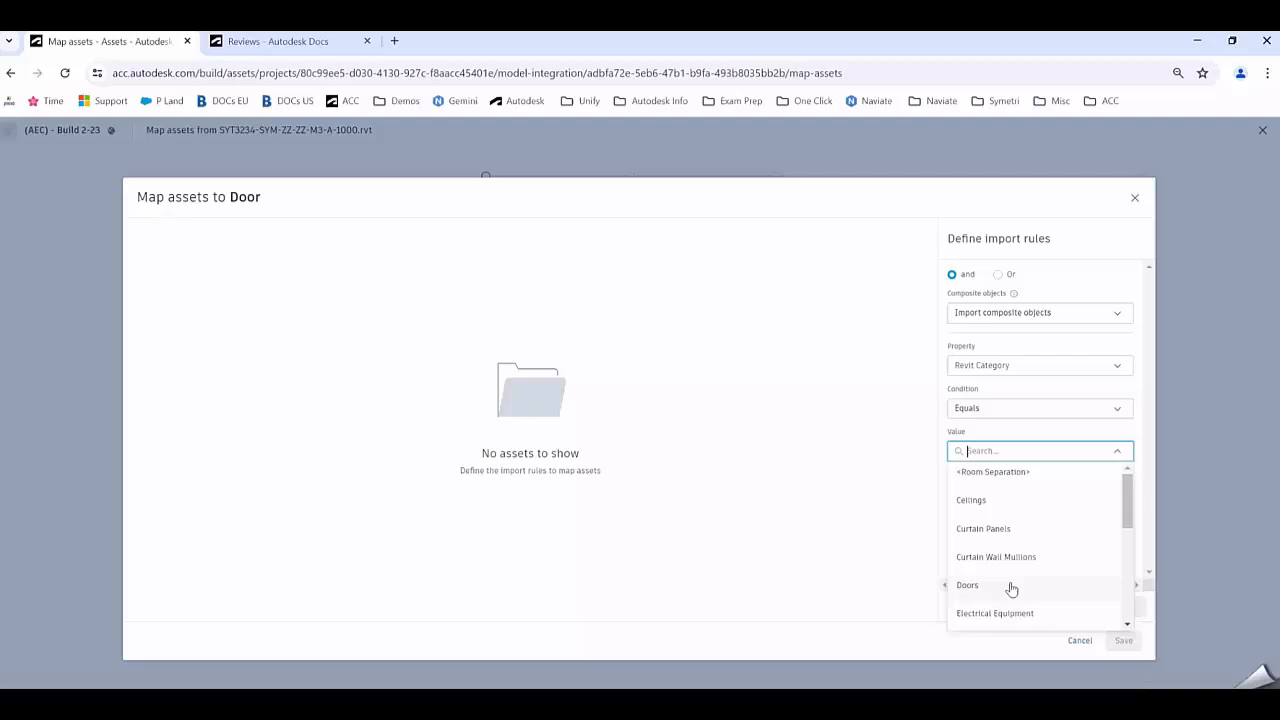
{"action": "left_click", "coordinate": [967, 585]}
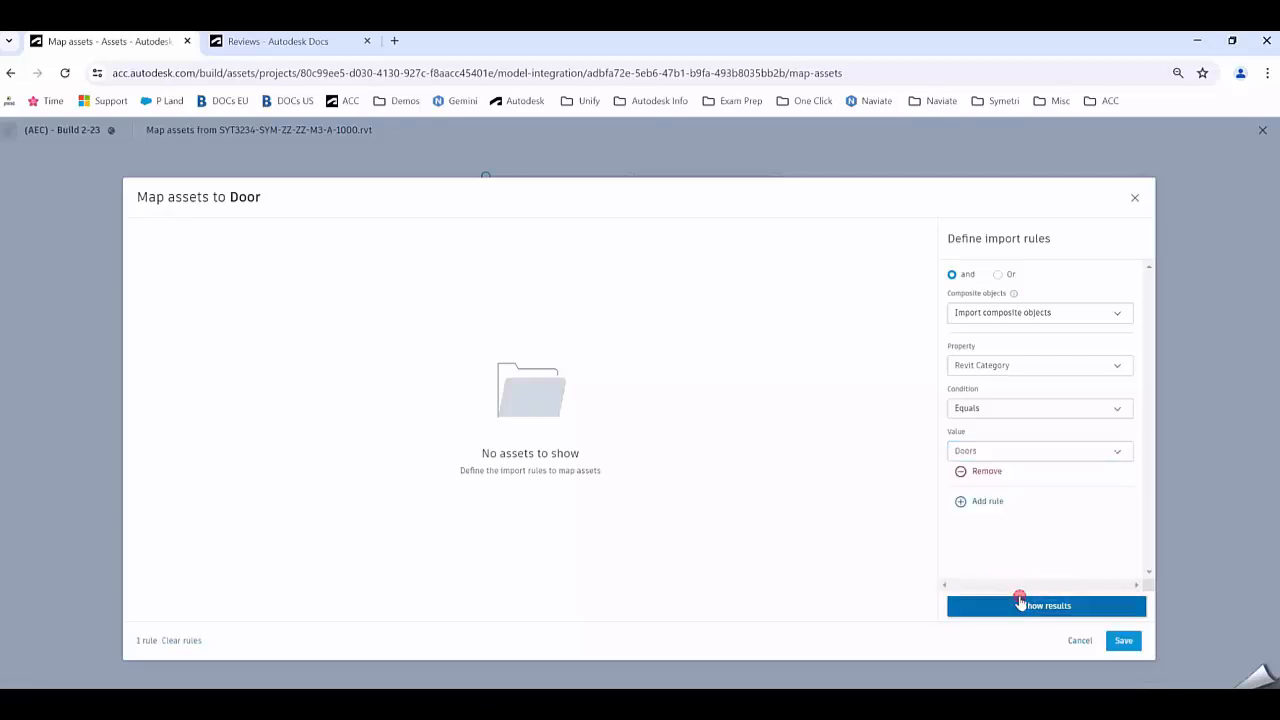
Preview the 87 matching door elements and save the Door asset mapping
{"action": "left_click", "coordinate": [1046, 605]}
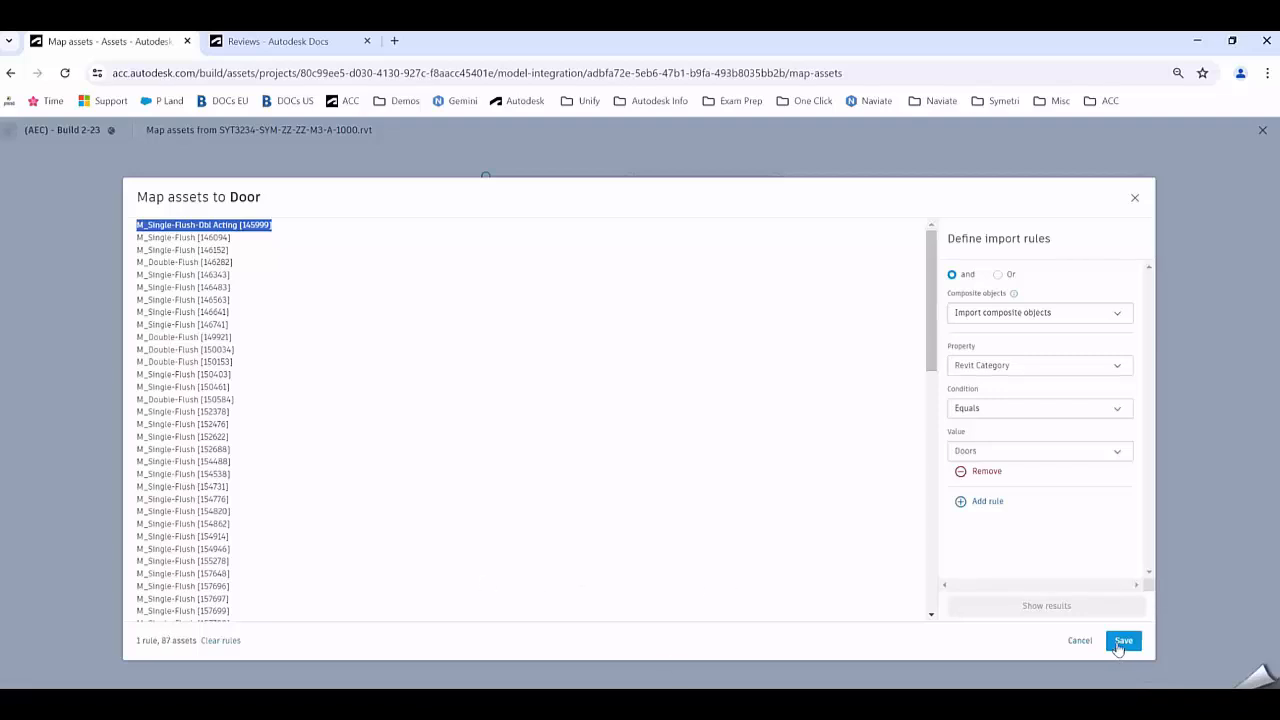
{"action": "left_click", "coordinate": [1123, 641]}
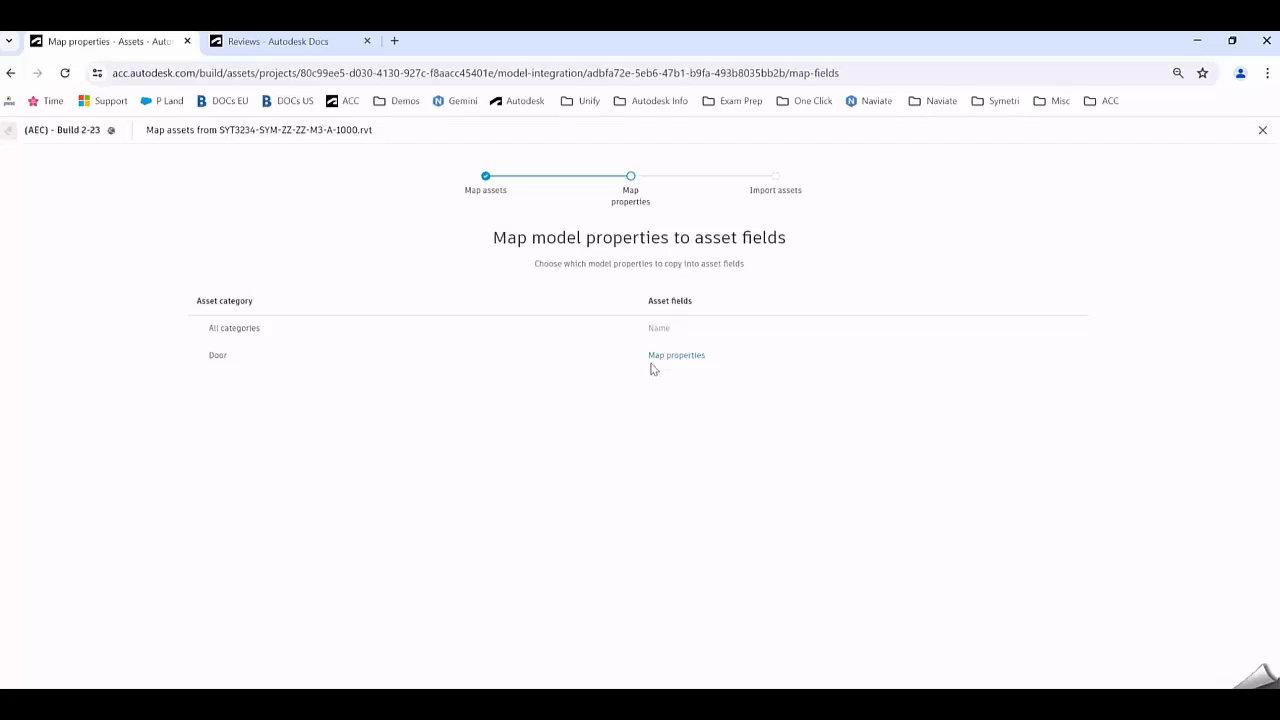
Map the Door assets' Description field to the model's Description property
{"action": "left_click", "coordinate": [676, 355]}
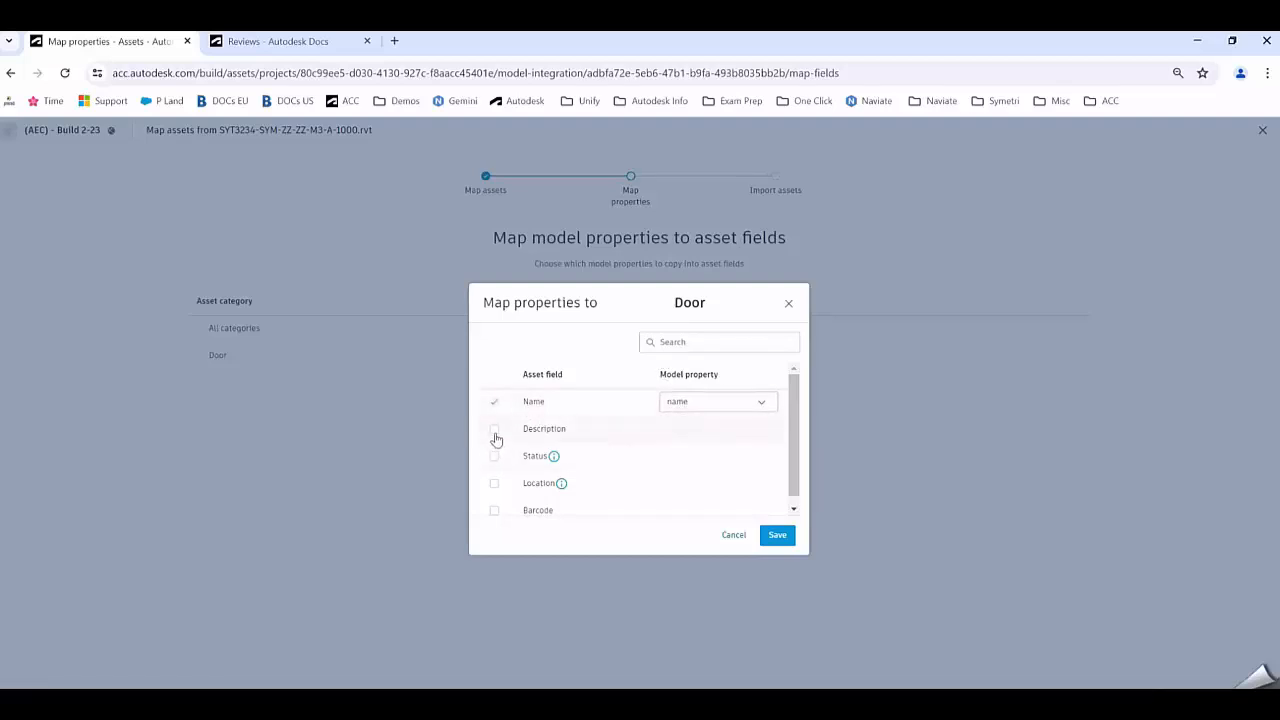
{"action": "left_click", "coordinate": [494, 428]}
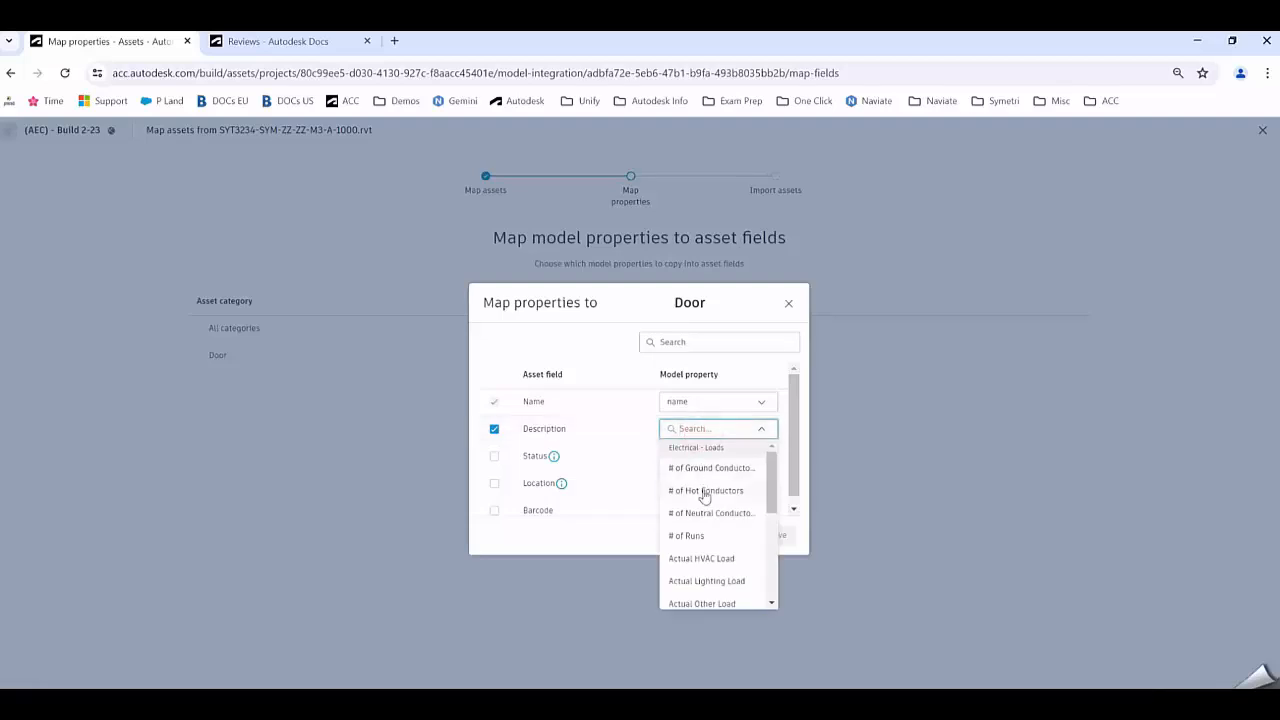
{"action": "type", "text": "desc"}
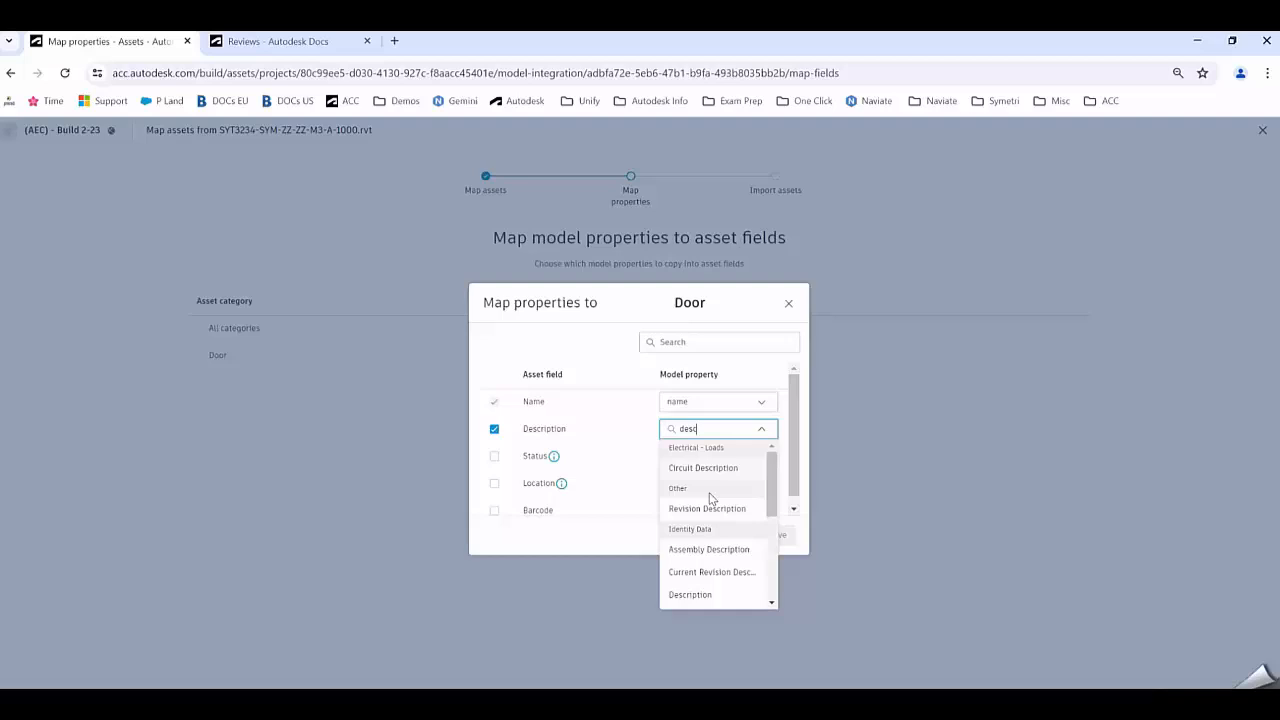
{"action": "scroll", "scroll_direction": "down", "scroll_amount": 3}
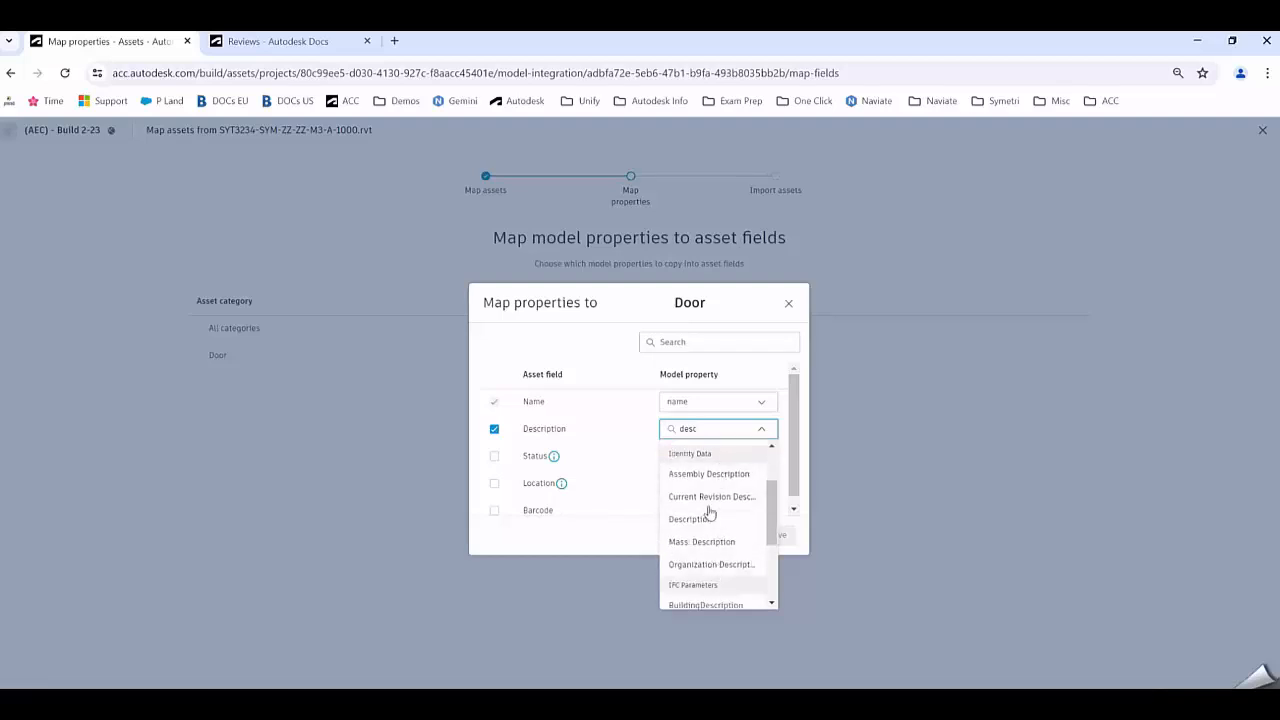
{"action": "left_click", "coordinate": [691, 518]}
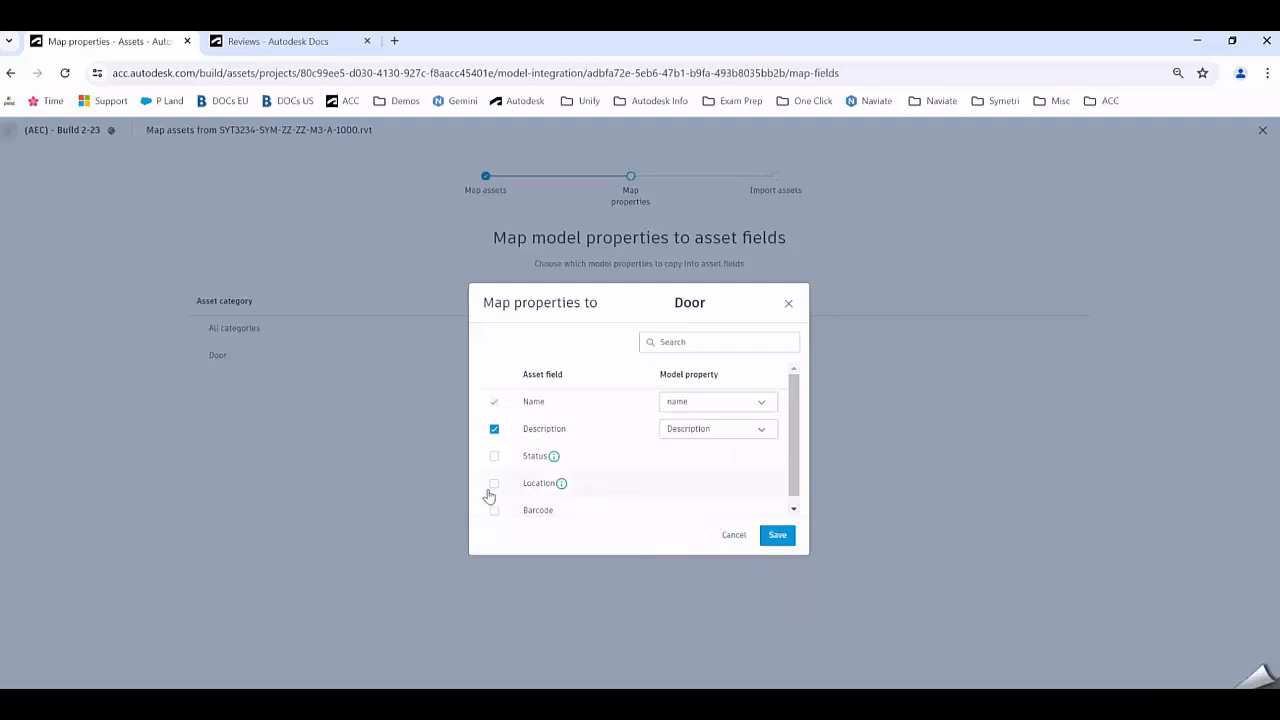
Map Location to the Base Level property and save the Door property mappings
{"action": "left_click", "coordinate": [494, 483]}
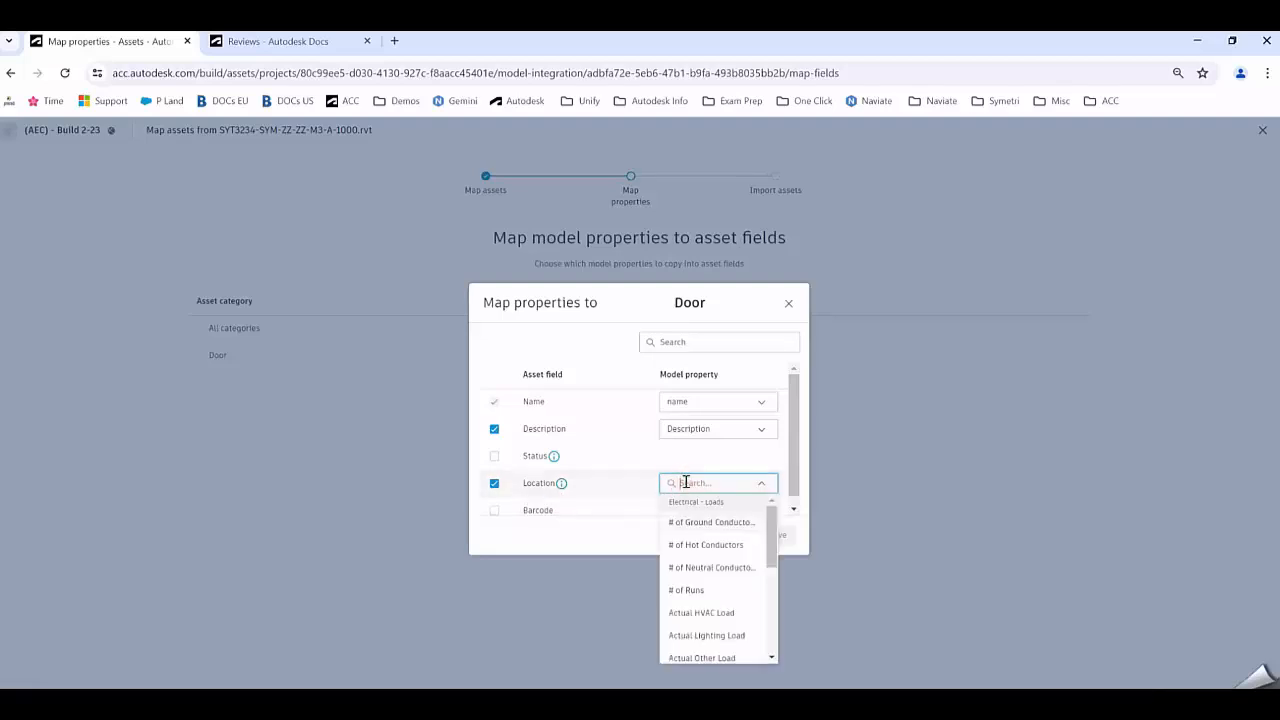
{"action": "type", "text": "level"}
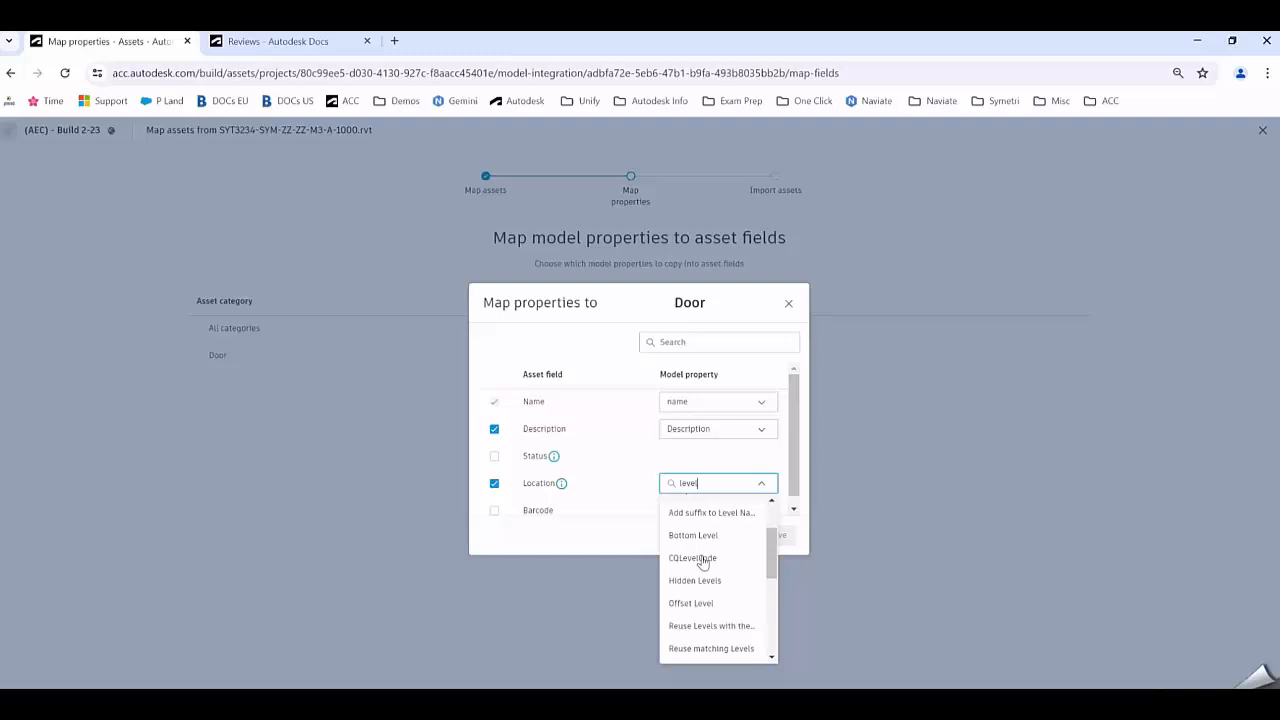
{"action": "scroll", "scroll_direction": "down", "scroll_amount": 3}
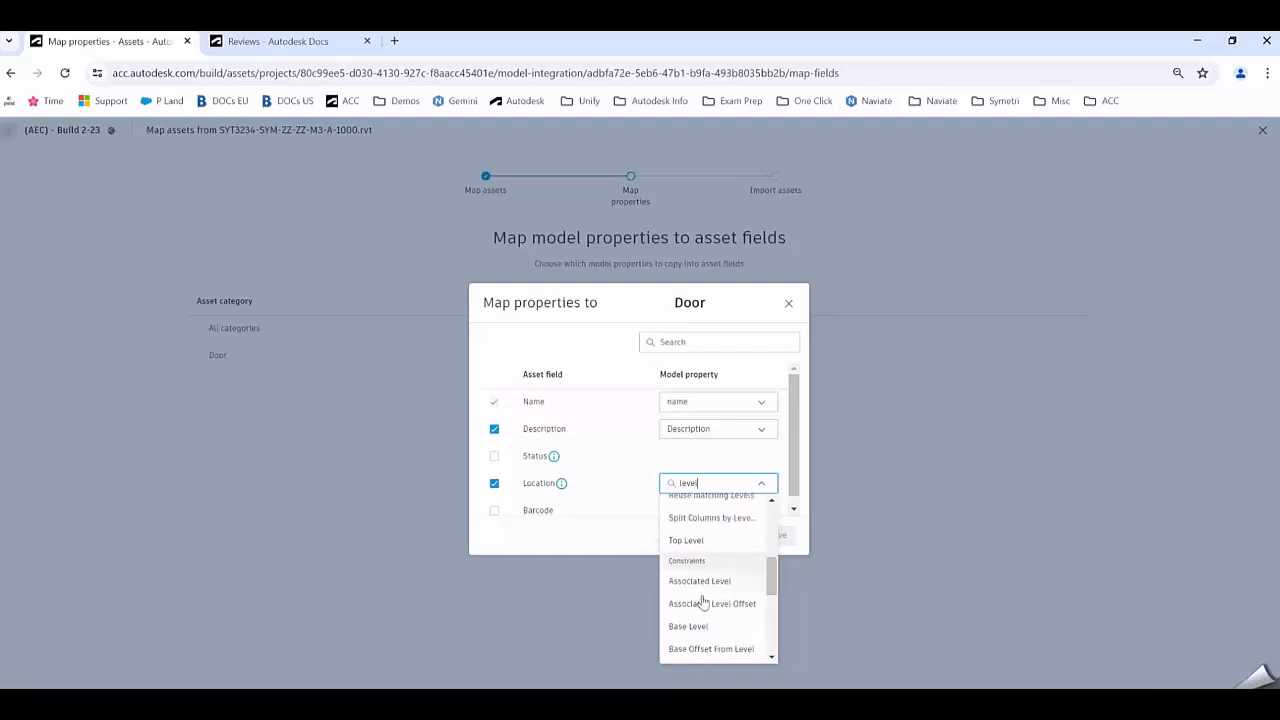
{"action": "left_click", "coordinate": [688, 626]}
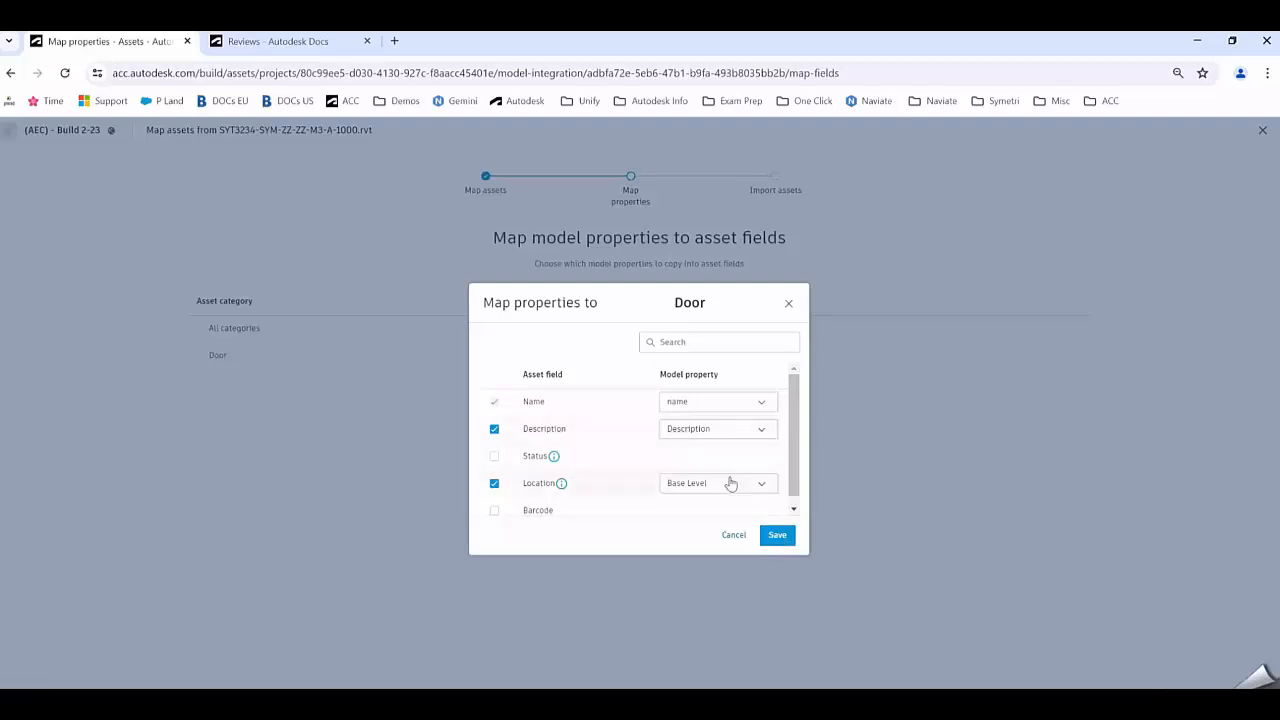
{"action": "mouse_move", "coordinate": [745, 534]}
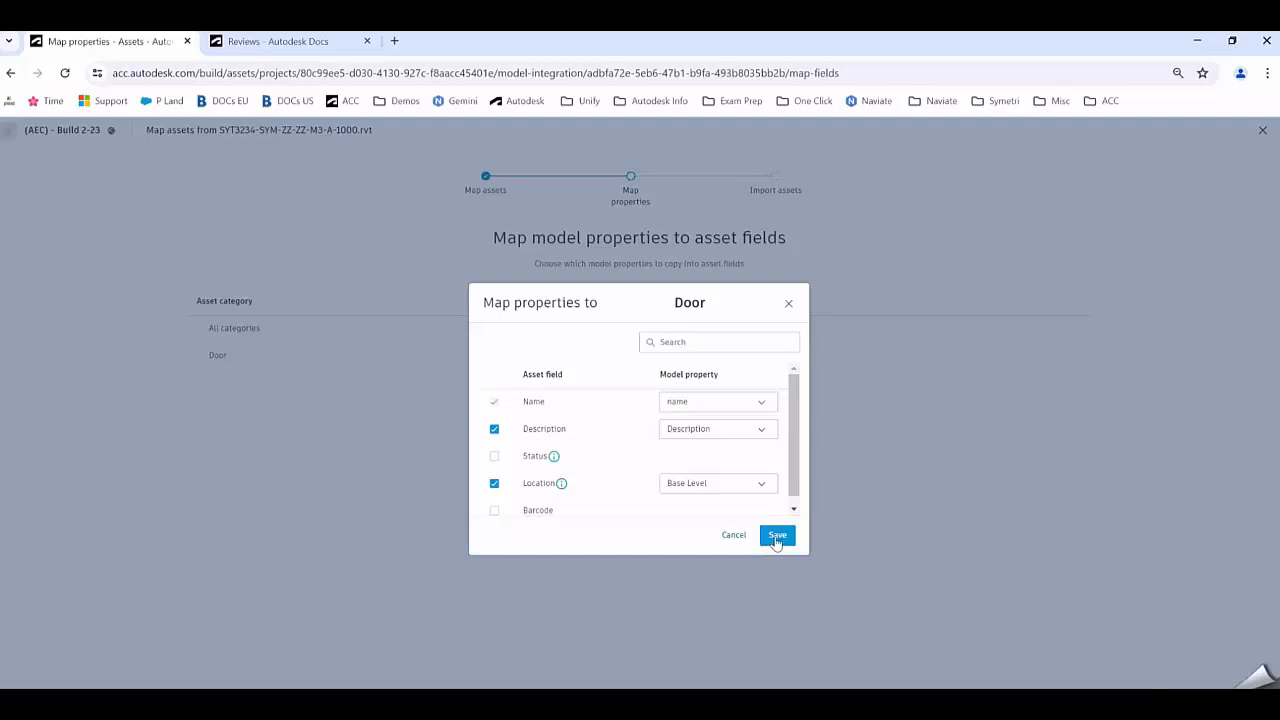
{"action": "left_click", "coordinate": [777, 535]}
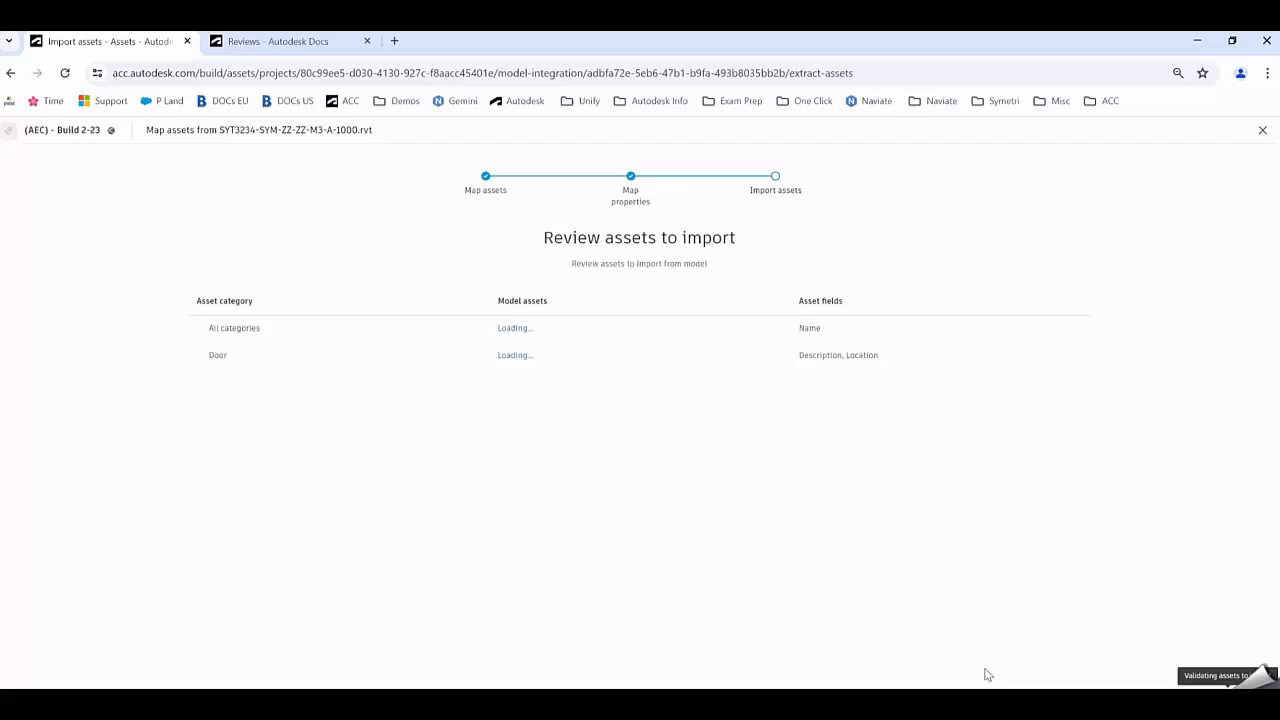
{"action": "mouse_move", "coordinate": [587, 477]}
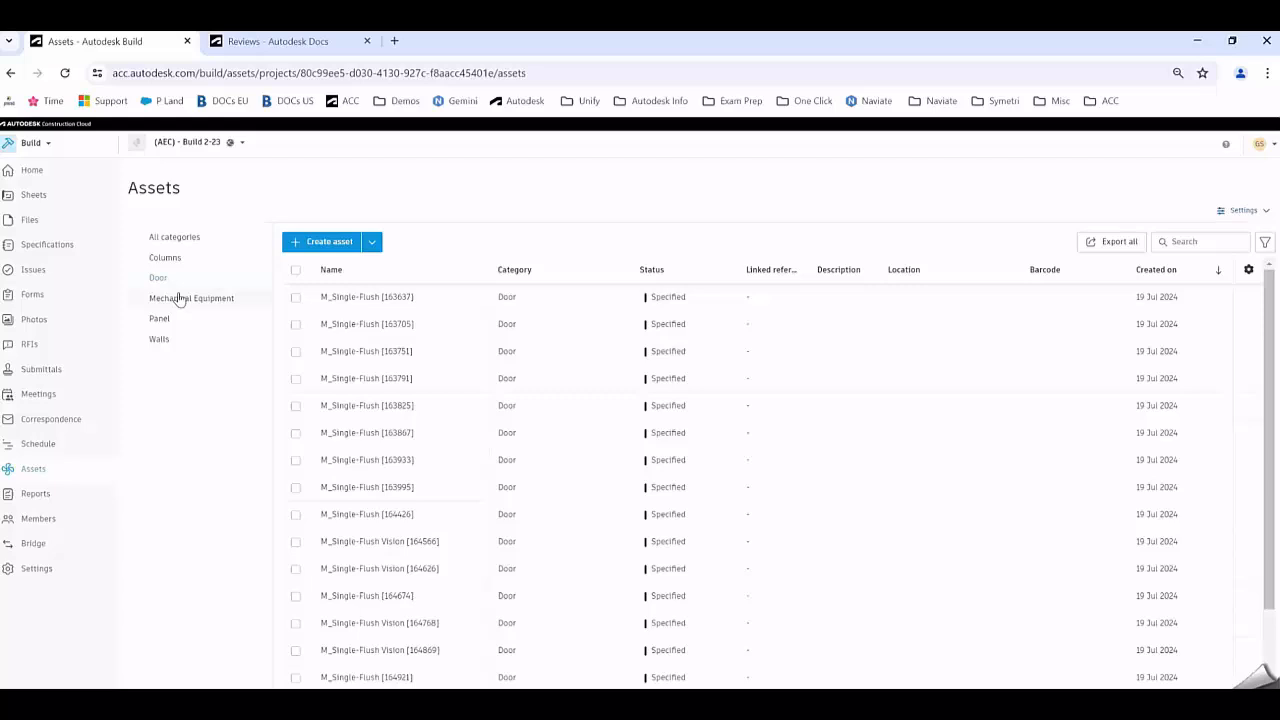
Filter the Assets list to Door and select all to confirm 87 assets
{"action": "left_click", "coordinate": [295, 269]}
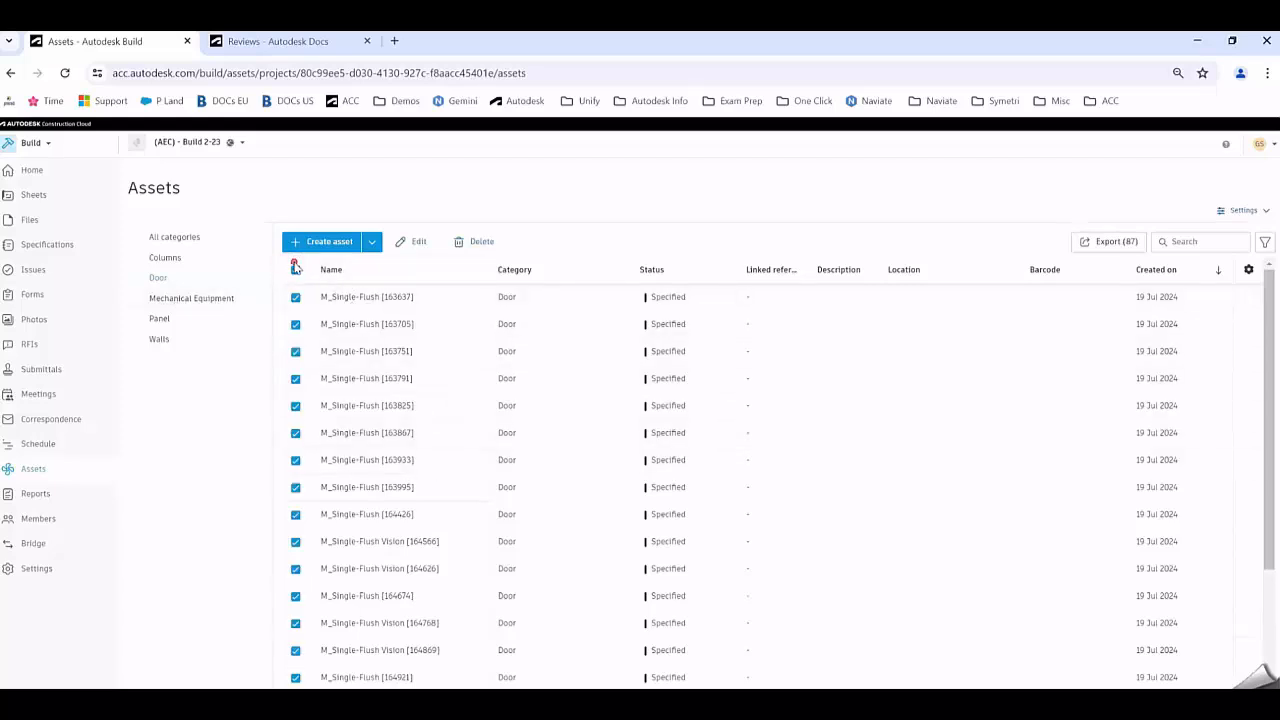
{"action": "left_click", "coordinate": [366, 296]}
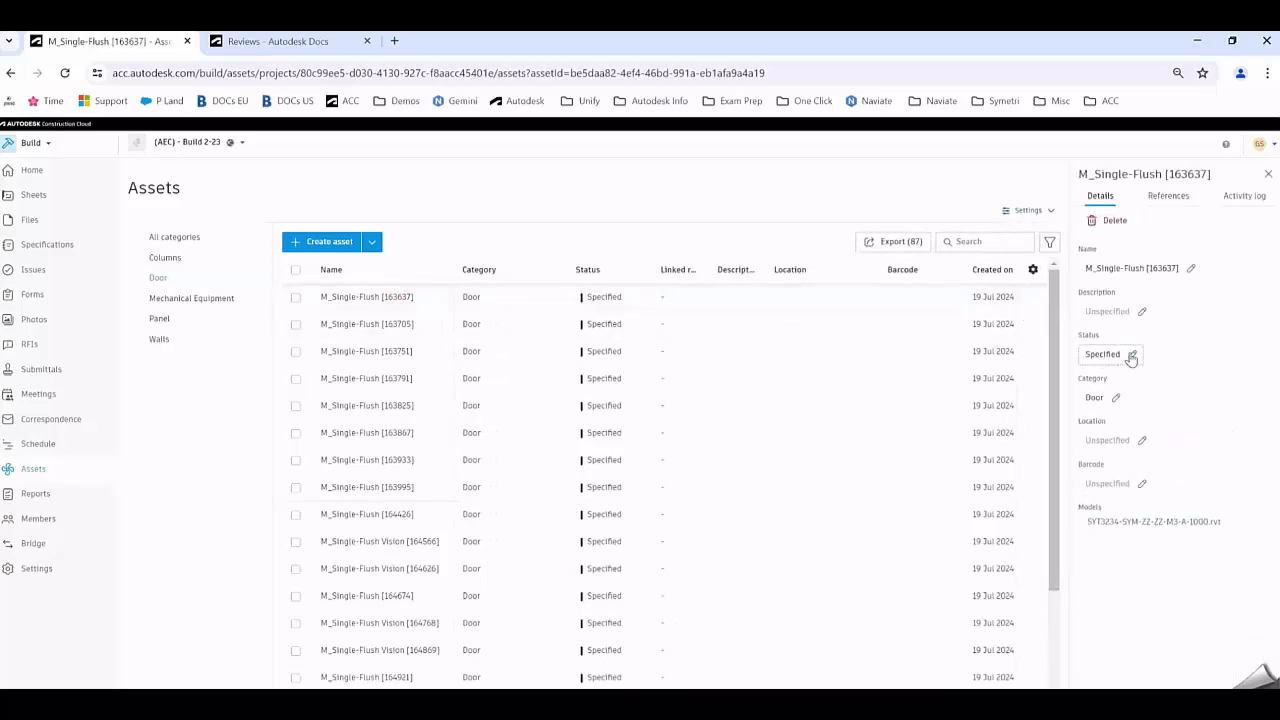
Review the door asset's status options and list addable reference types like Files, Issues, RFIs
{"action": "left_click", "coordinate": [1110, 354]}
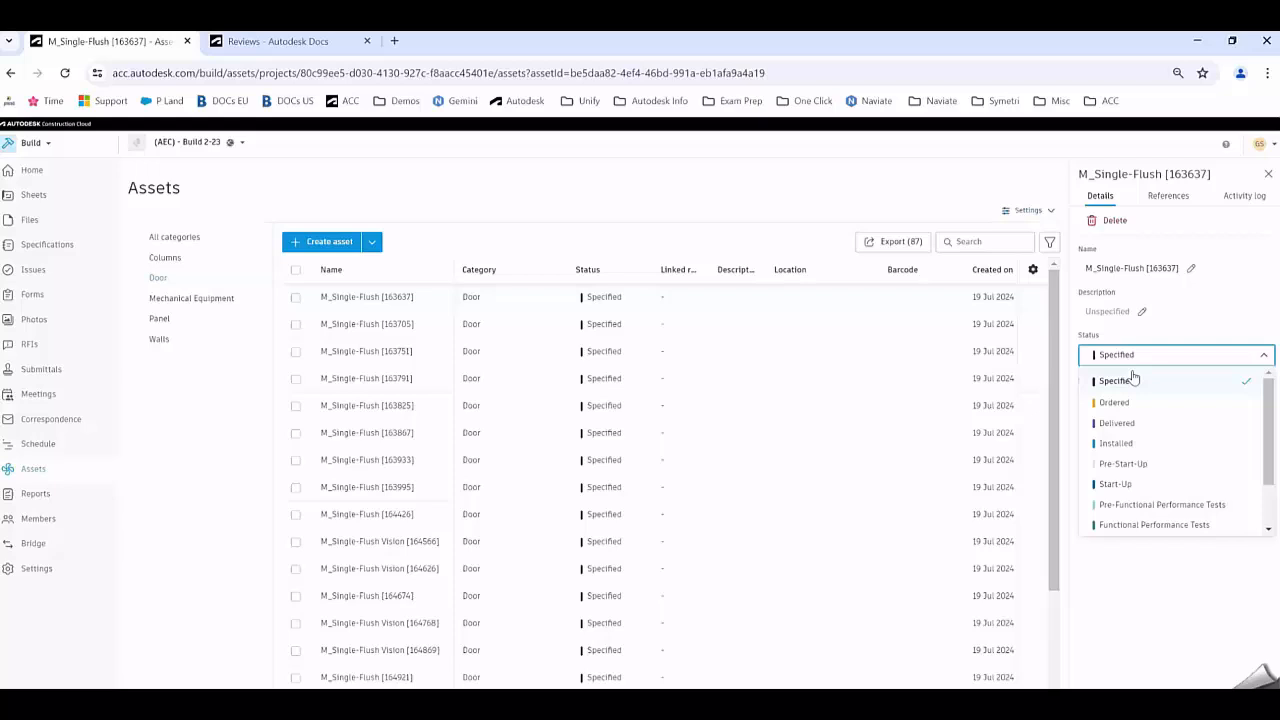
{"action": "mouse_move", "coordinate": [1130, 465]}
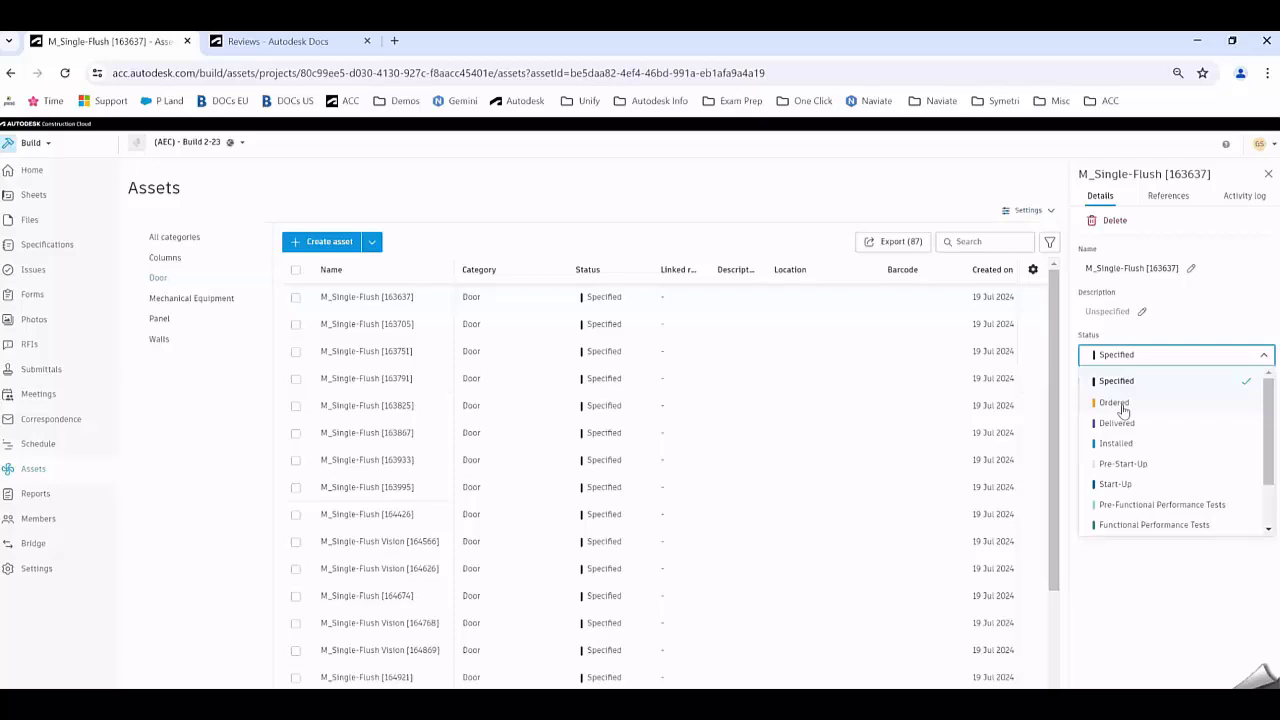
{"action": "mouse_move", "coordinate": [1174, 215]}
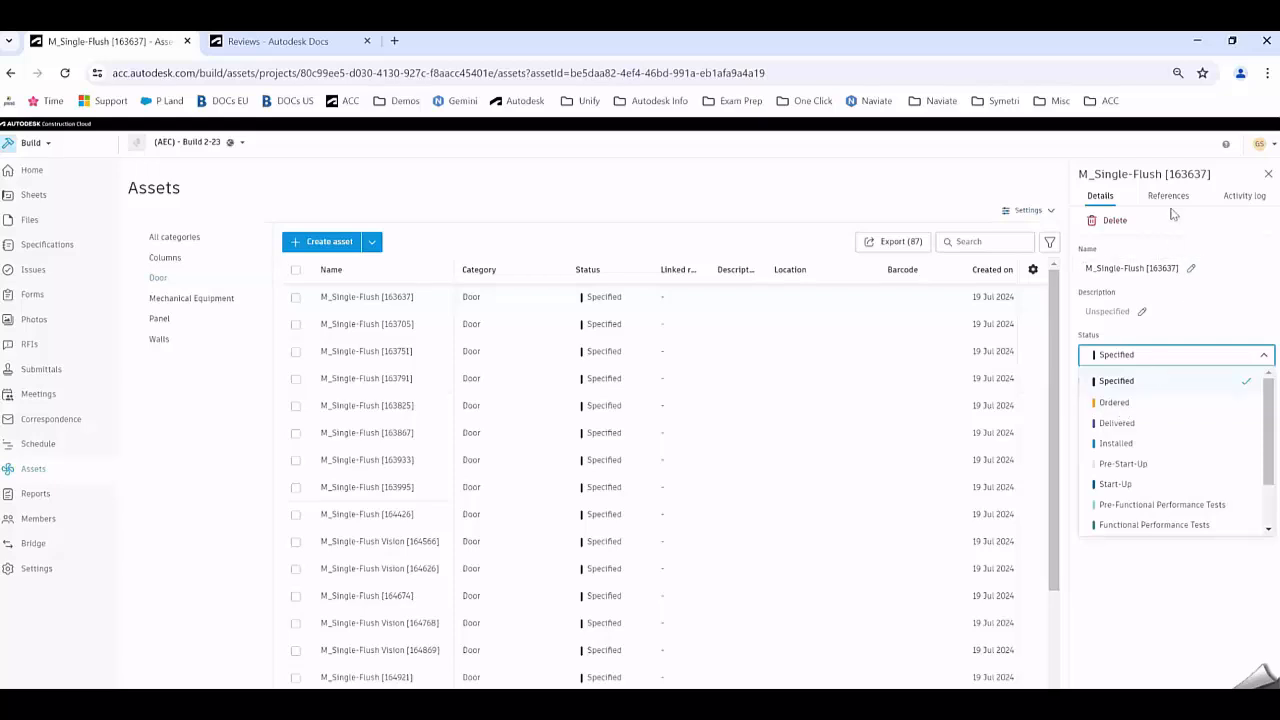
{"action": "left_click", "coordinate": [1168, 195]}
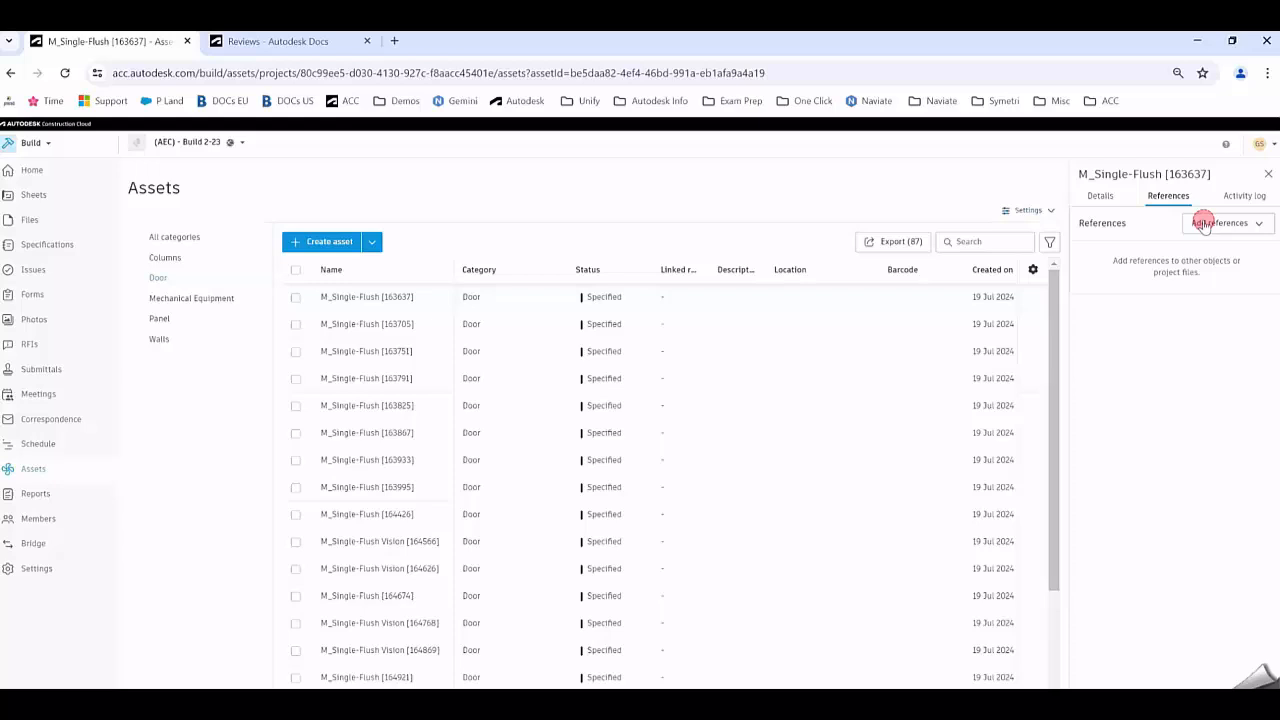
{"action": "left_click", "coordinate": [1225, 222]}
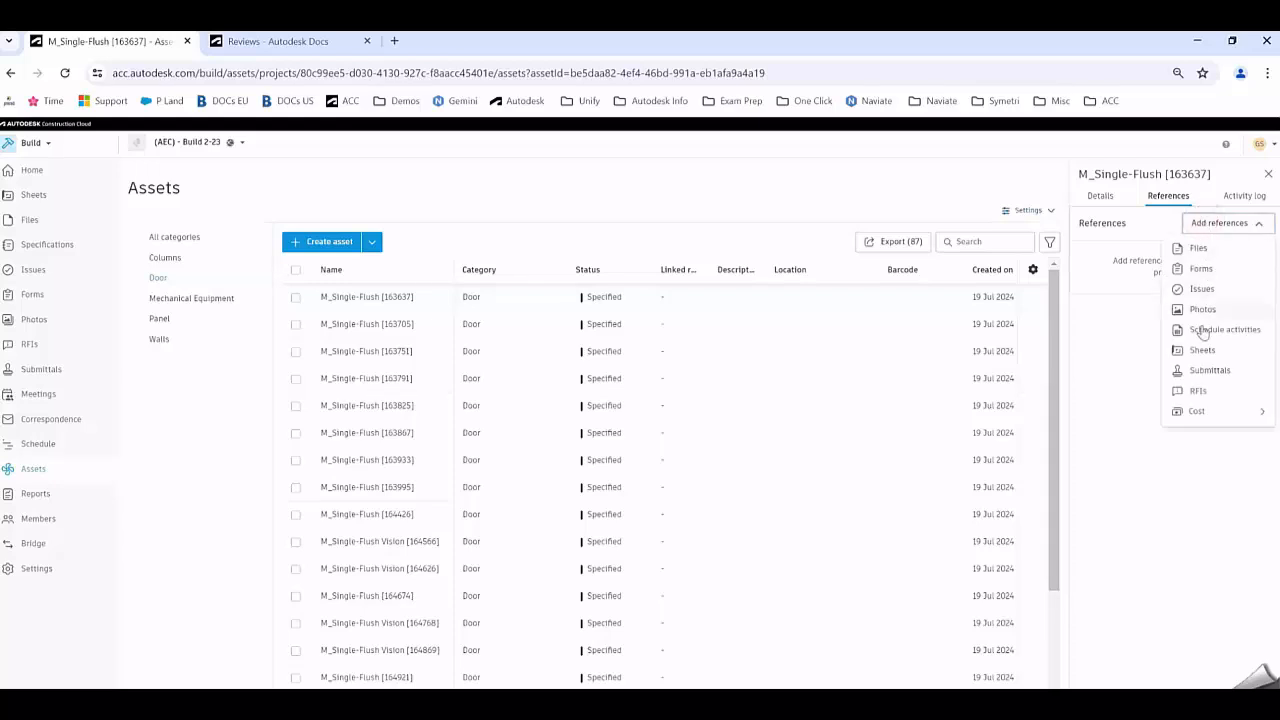
{"action": "mouse_move", "coordinate": [1185, 352]}
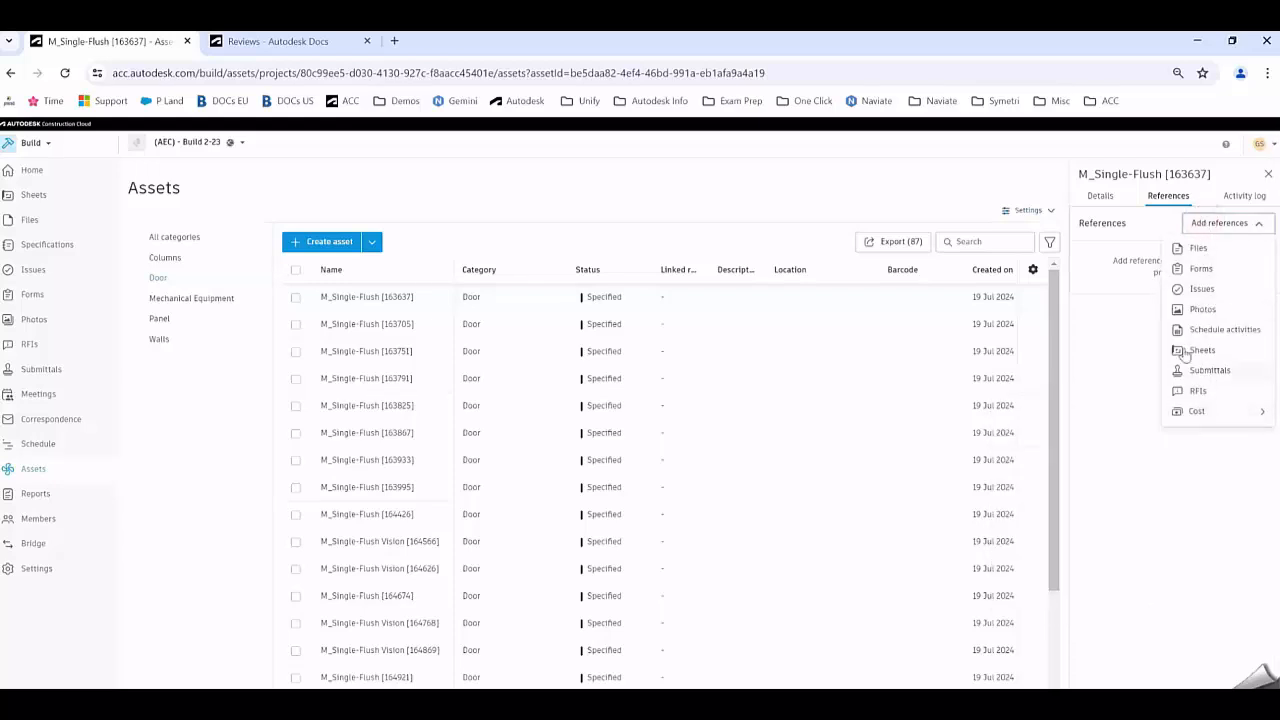